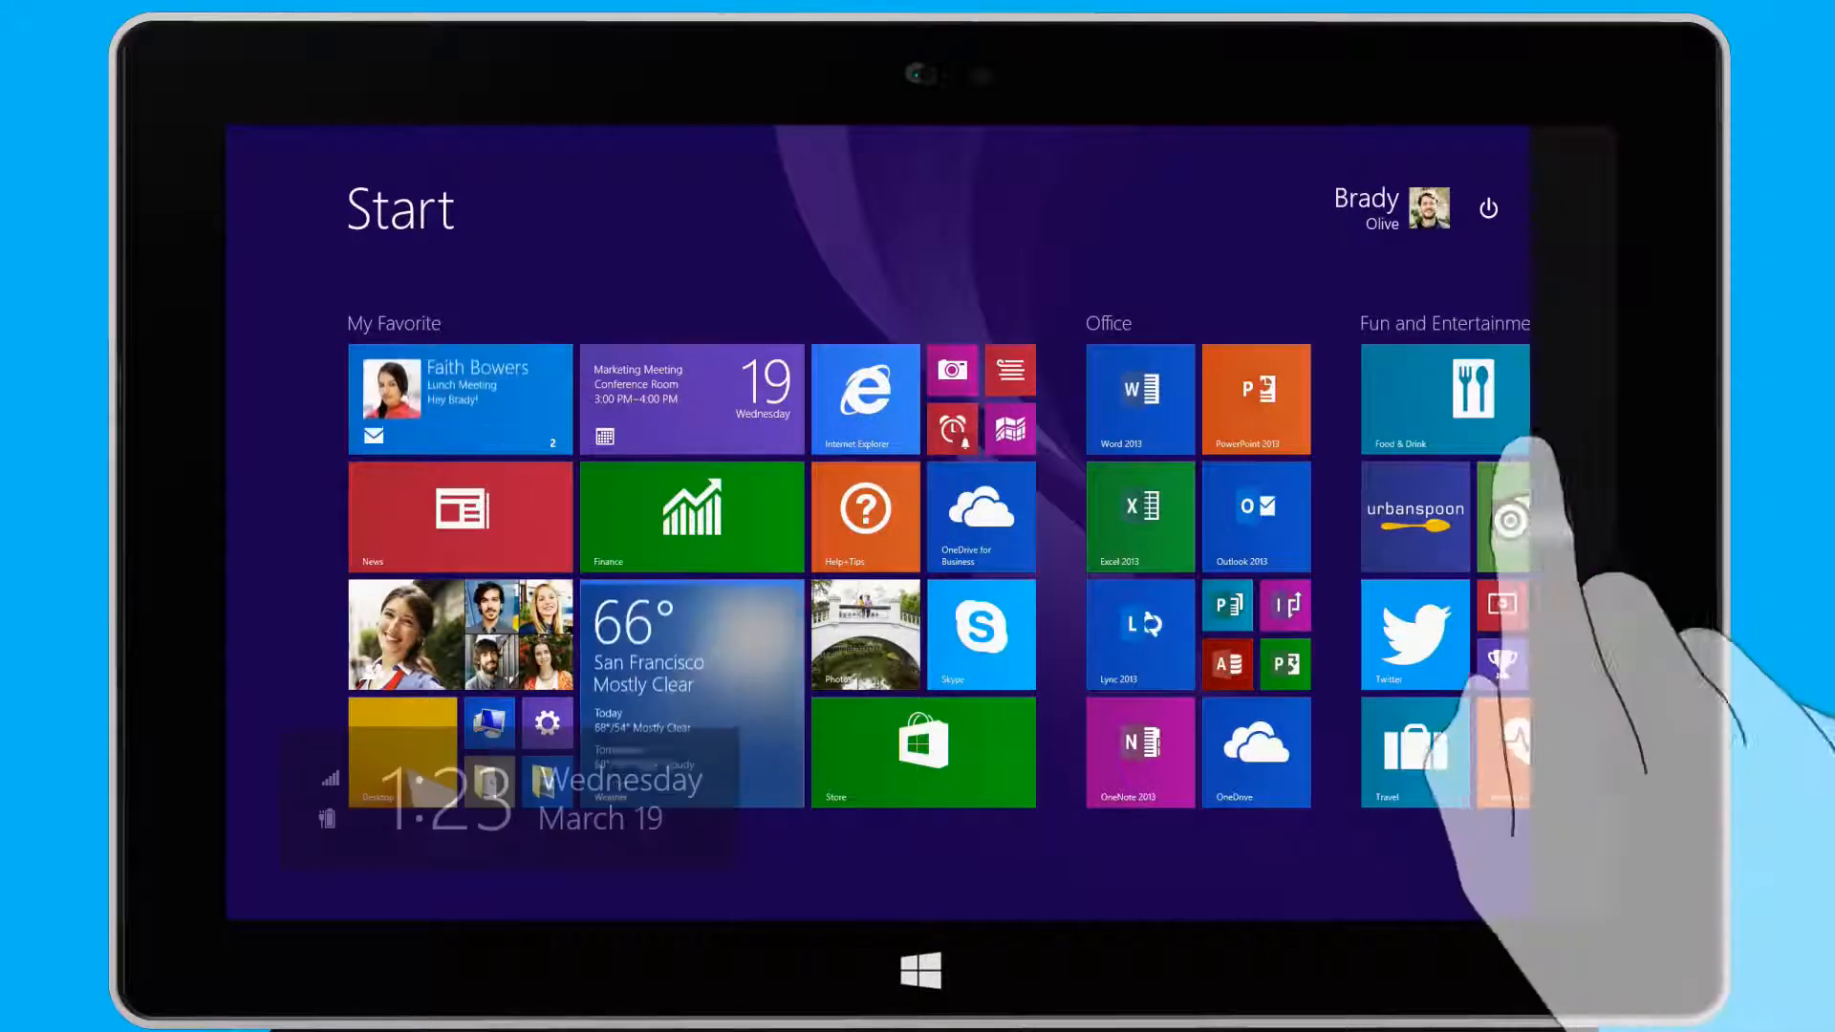
Reveal the charms from the right edge and open PC settings
{"action": "left_click_drag", "start_coordinate": [1814, 528], "coordinate": [1638, 528]}
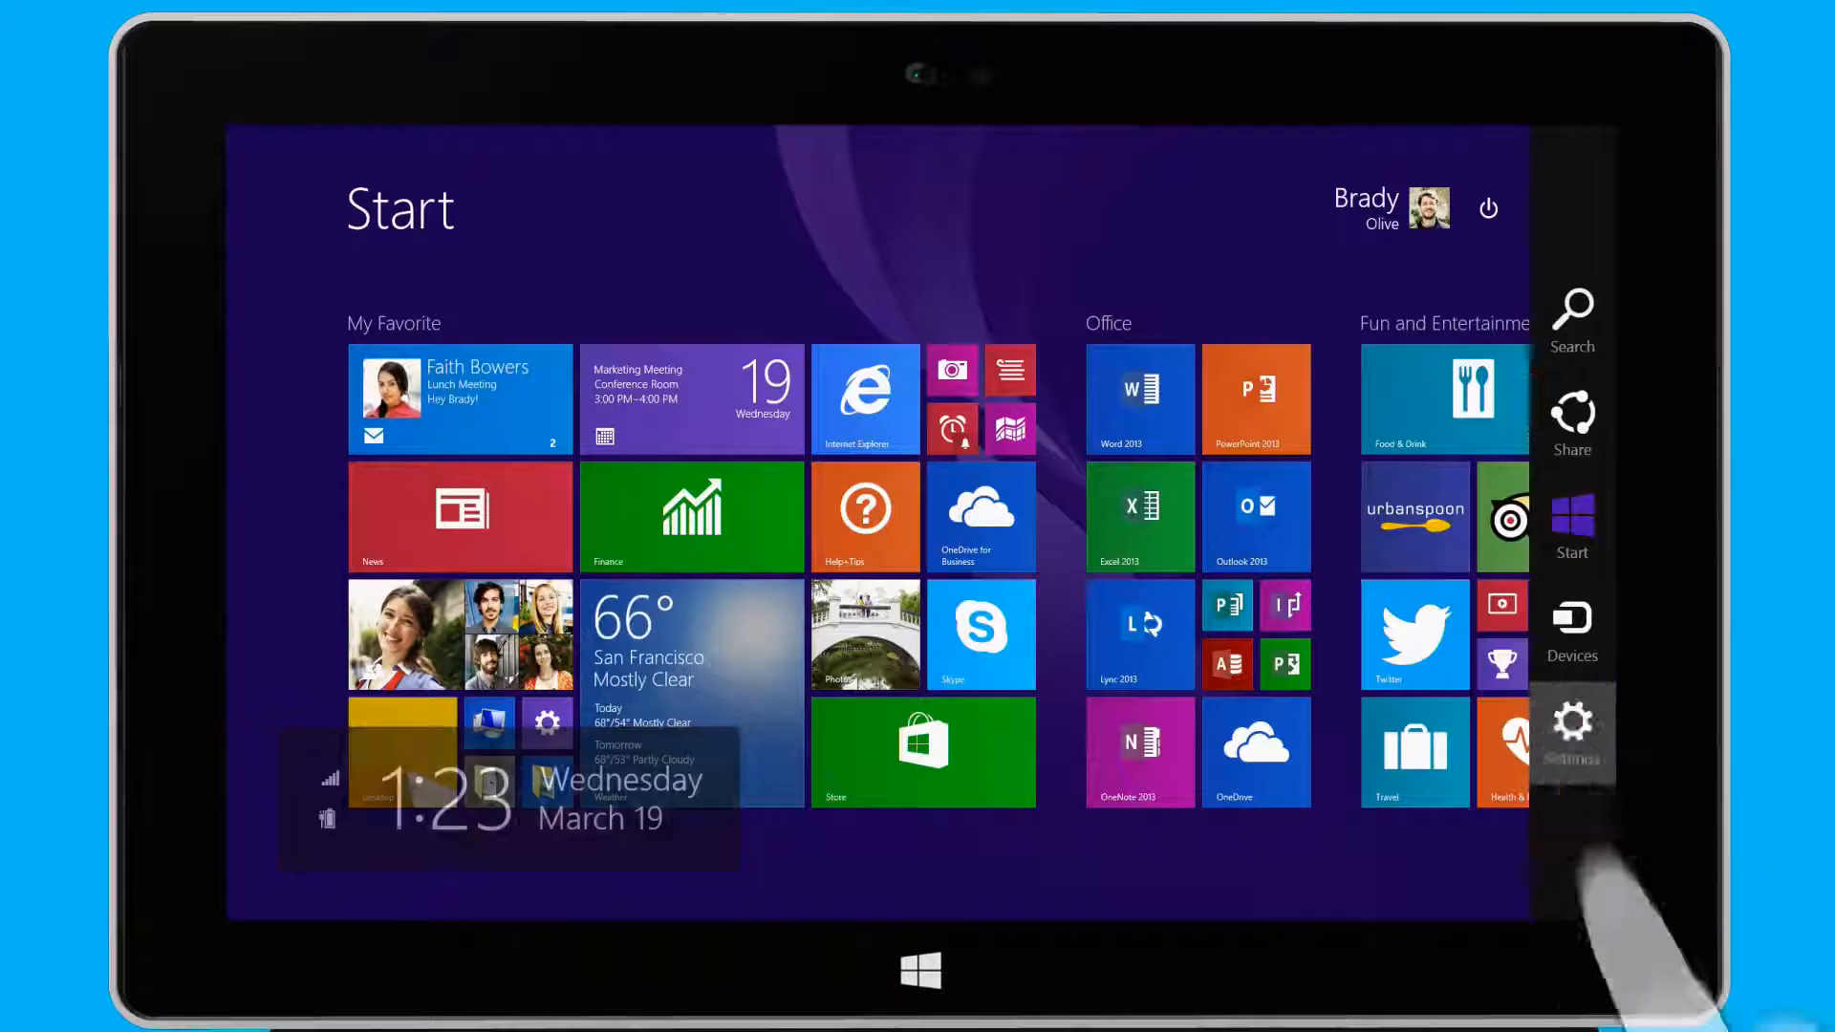
{"action": "left_click", "coordinate": [1572, 726]}
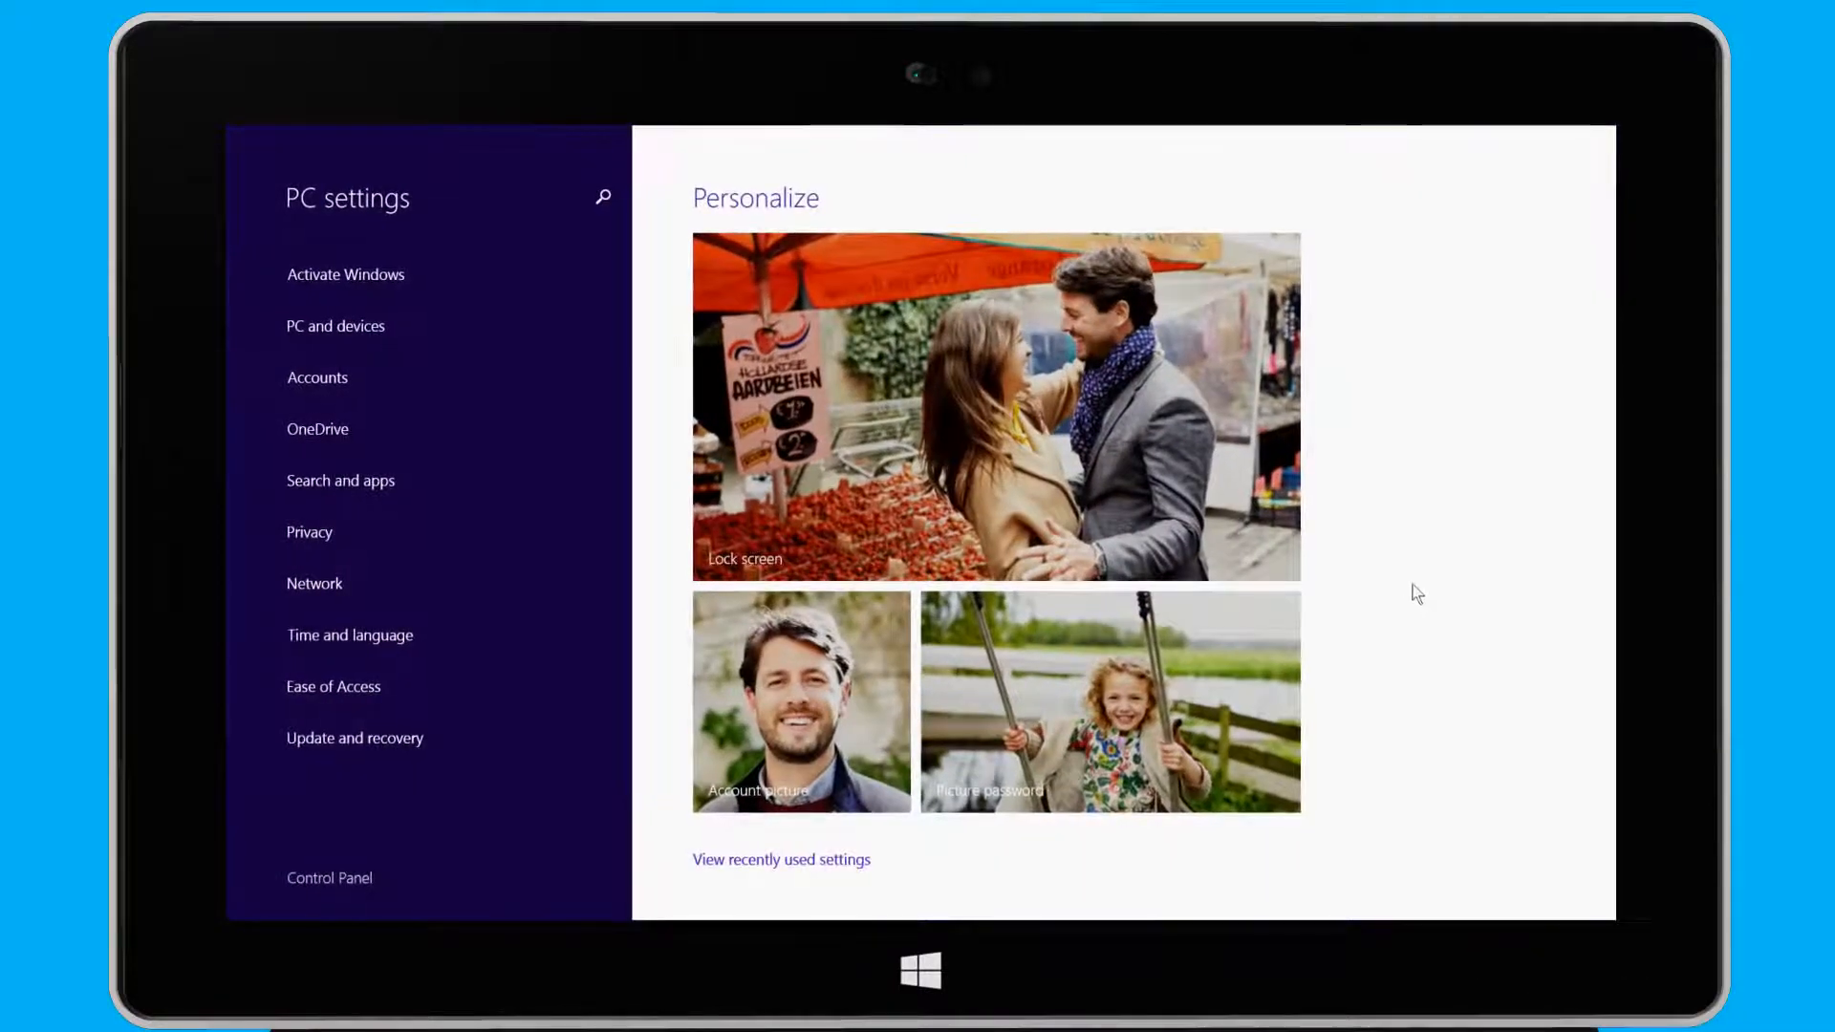
{"action": "mouse_move", "coordinate": [847, 558]}
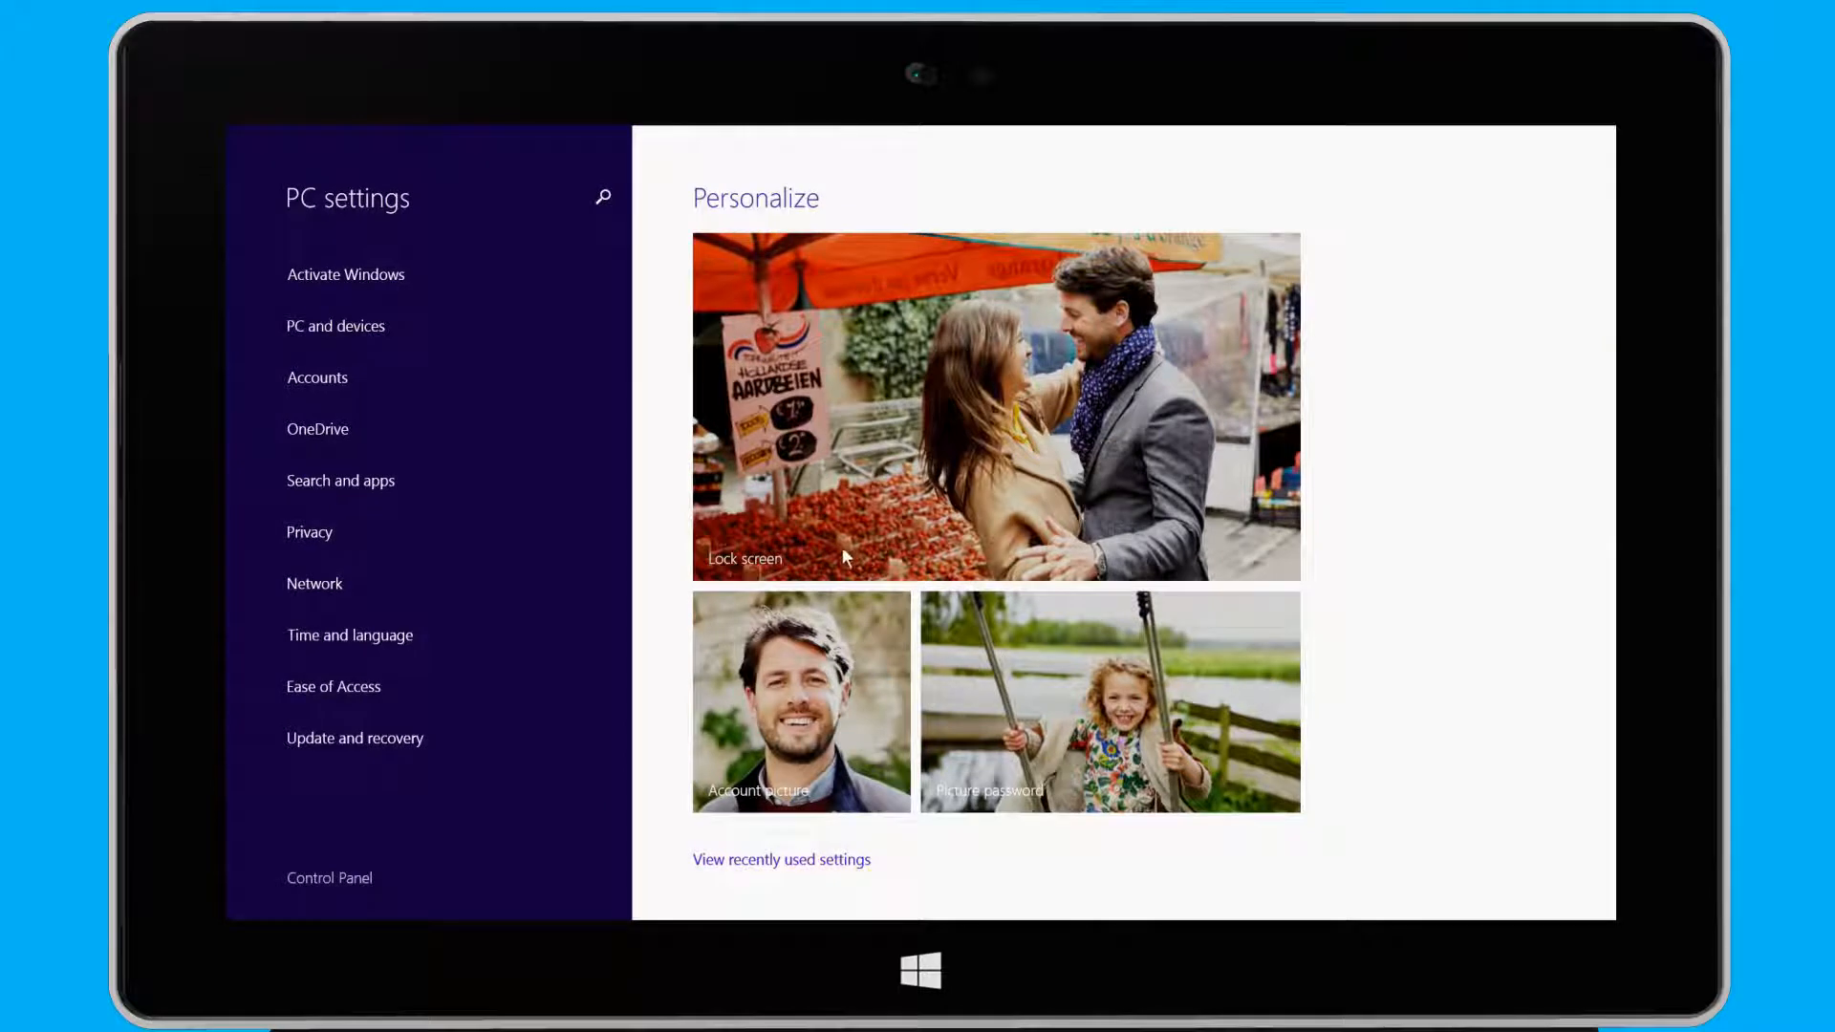
{"action": "mouse_move", "coordinate": [868, 632]}
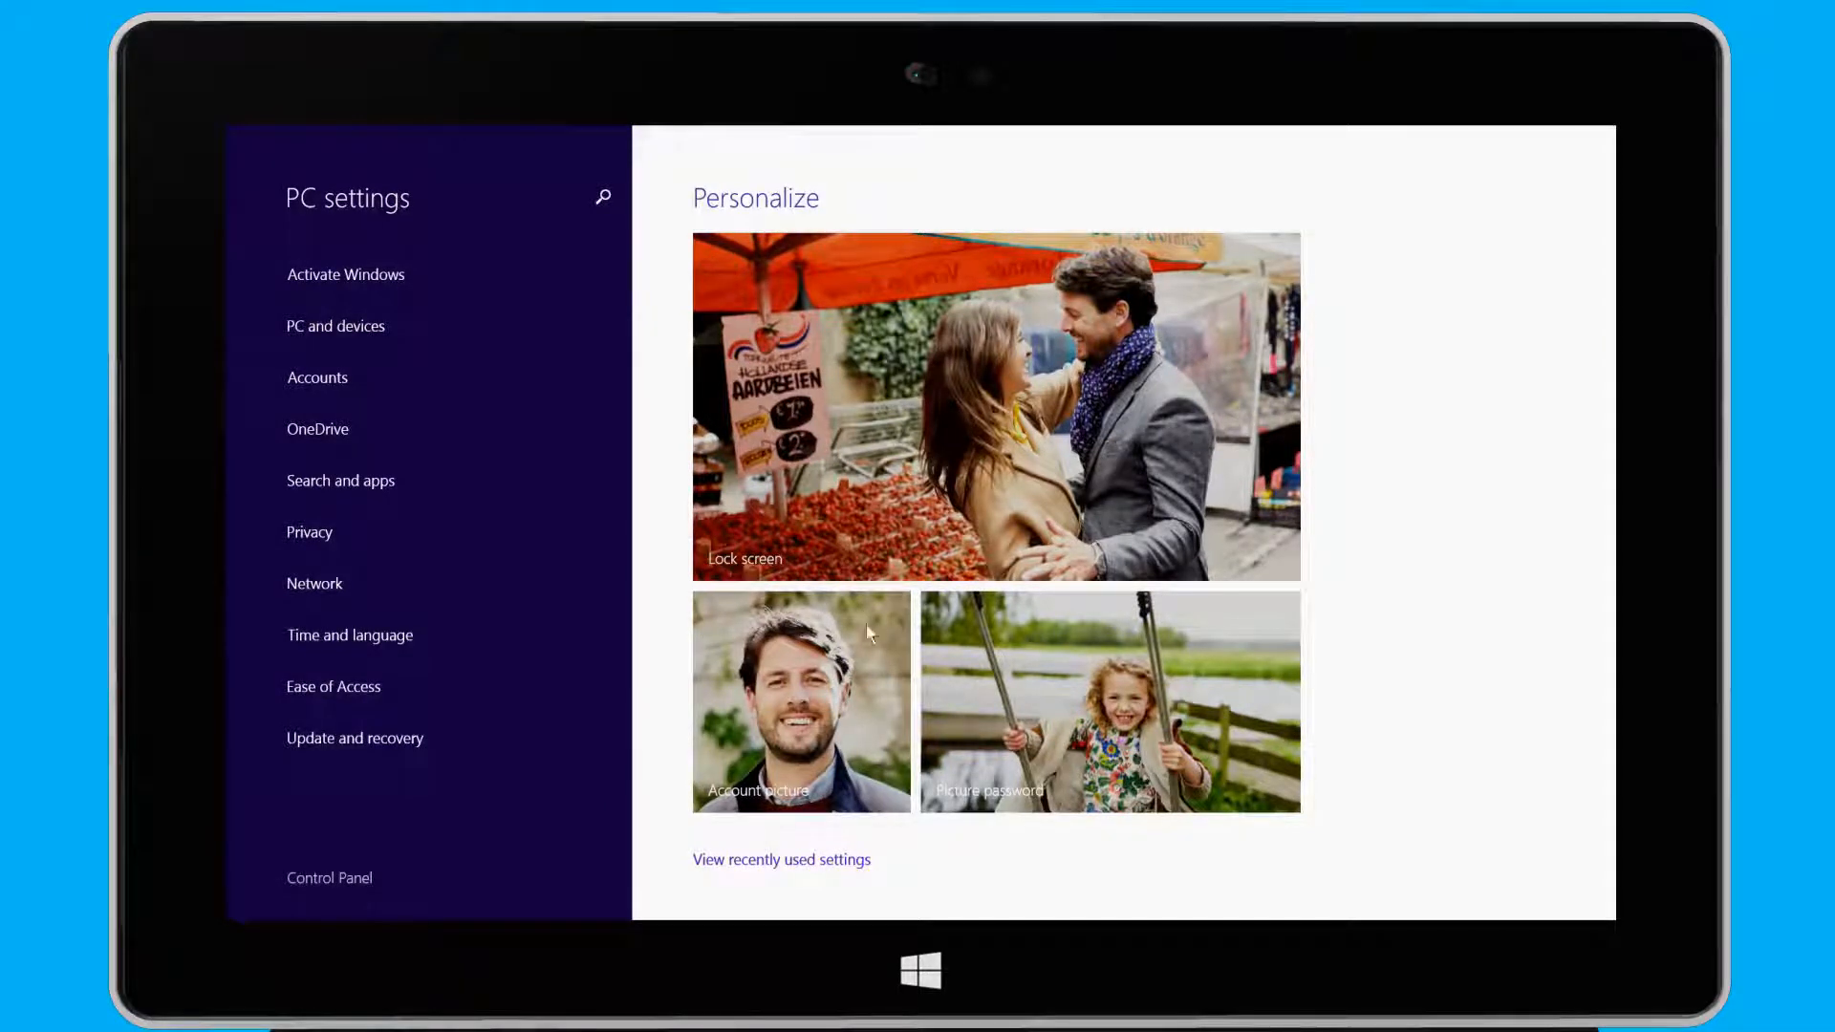
{"action": "mouse_move", "coordinate": [965, 664]}
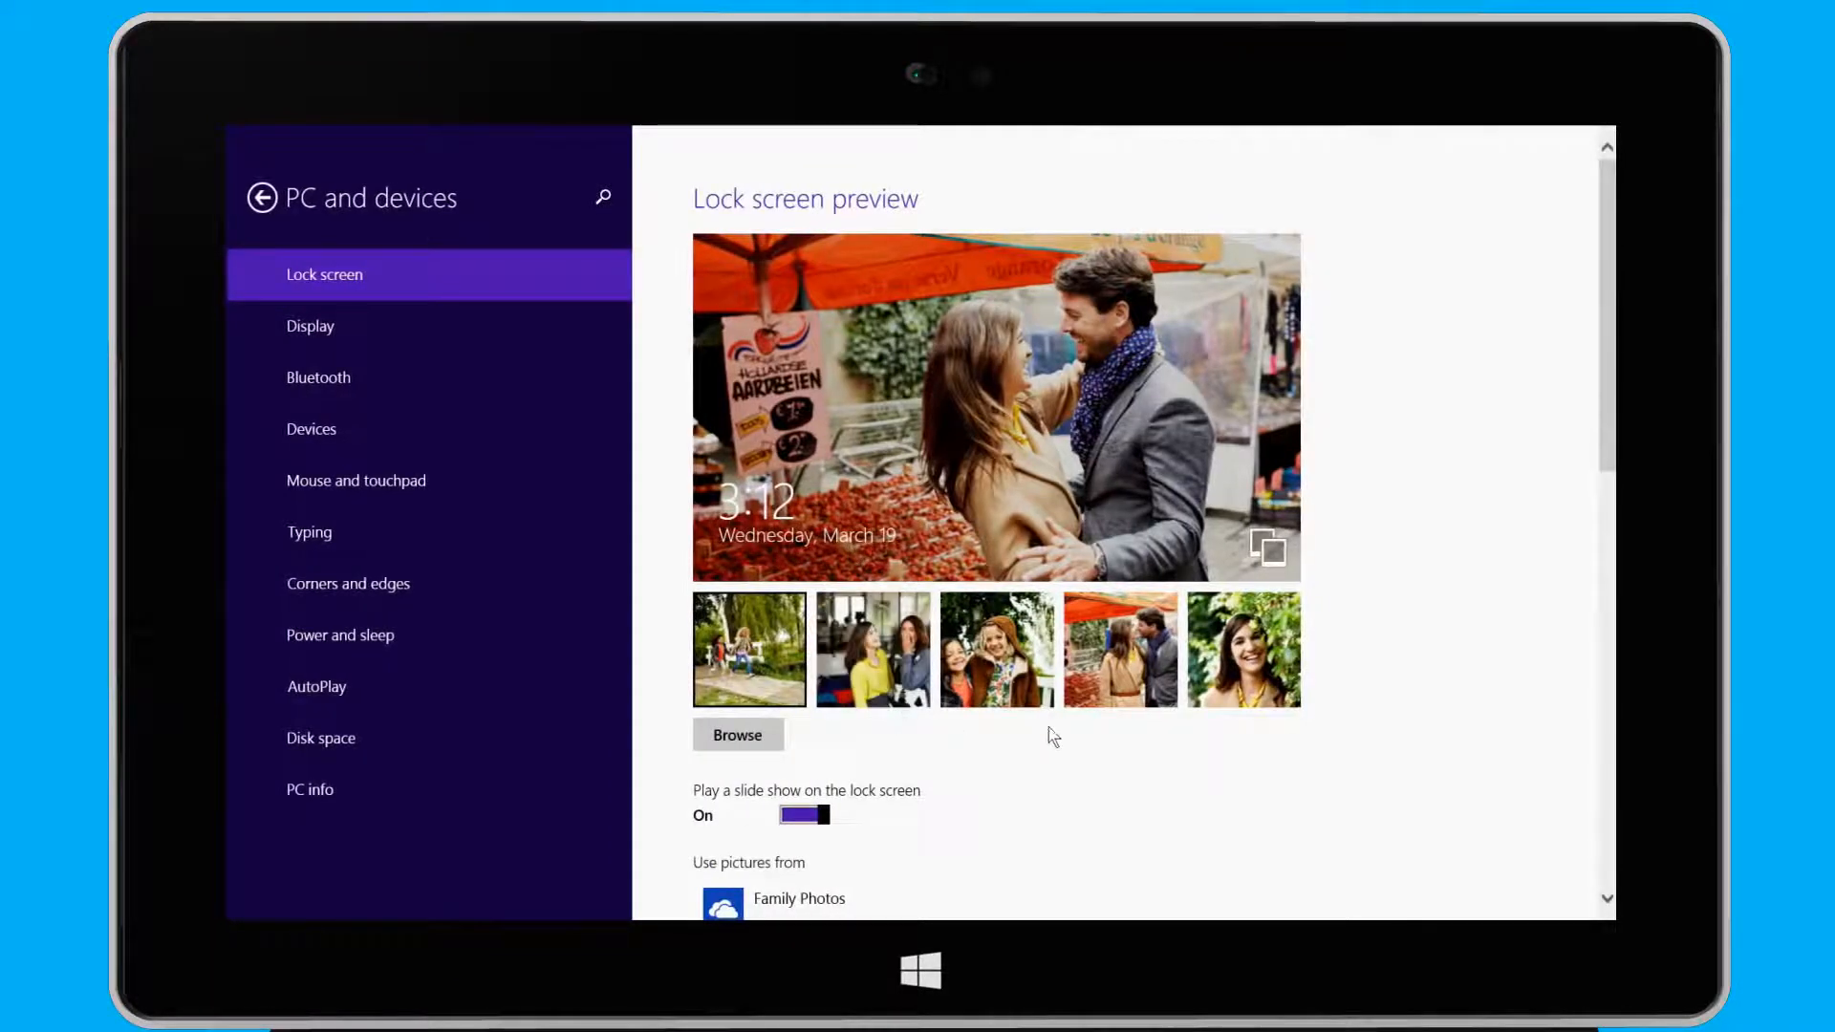
{"action": "mouse_move", "coordinate": [870, 734]}
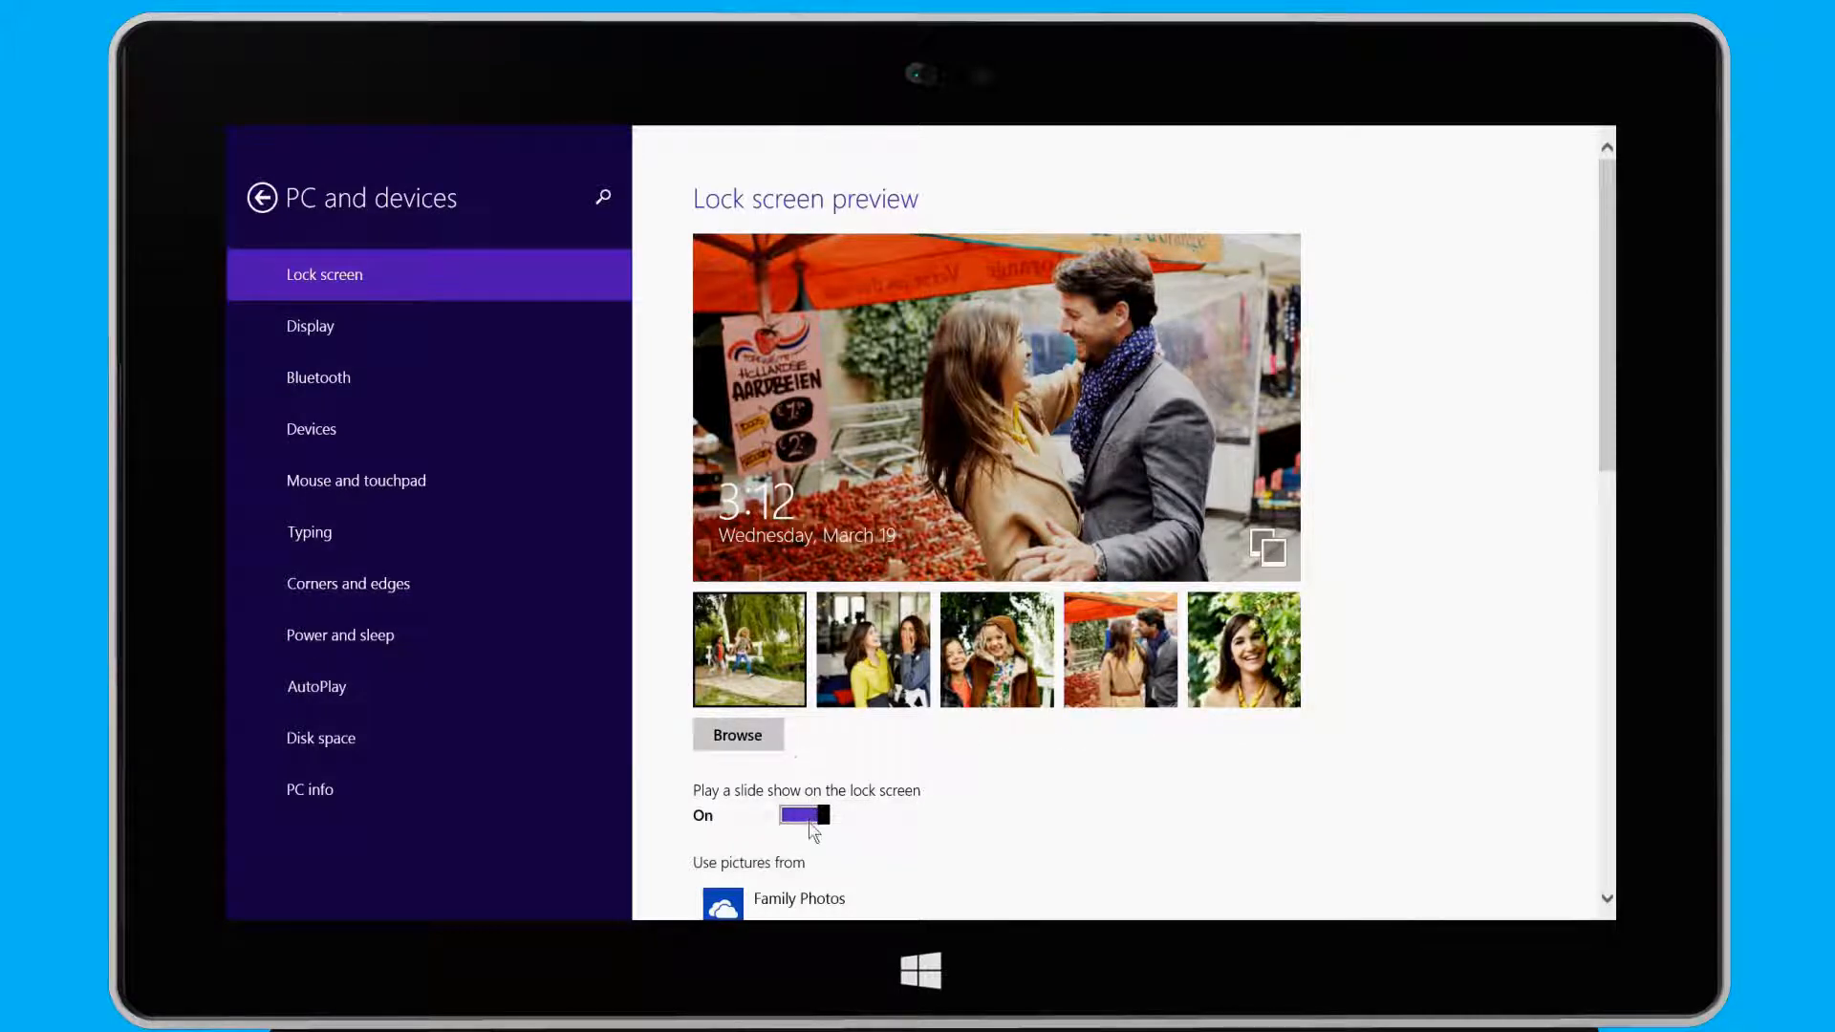
Add Skype to the lock screen apps, turn on camera swipe, and return to the settings list
{"action": "scroll", "scroll_direction": "down", "scroll_amount": 3}
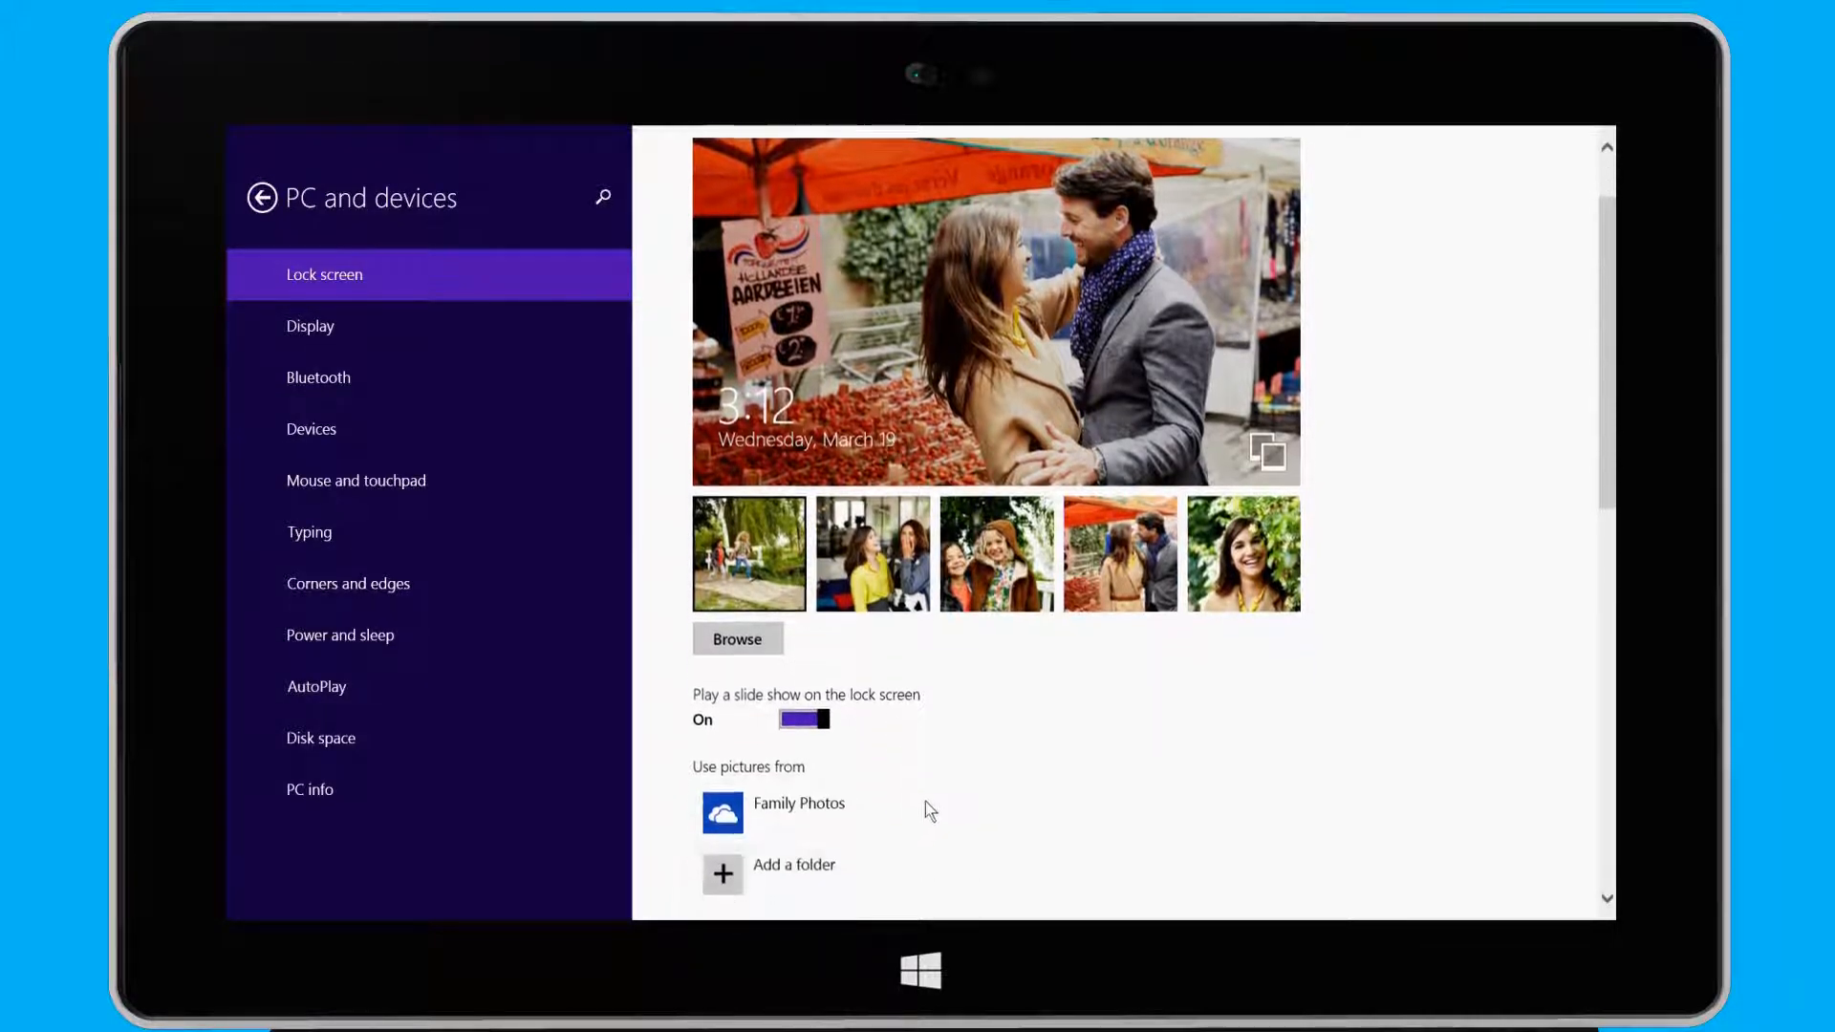
{"action": "scroll", "scroll_direction": "down", "scroll_amount": 3}
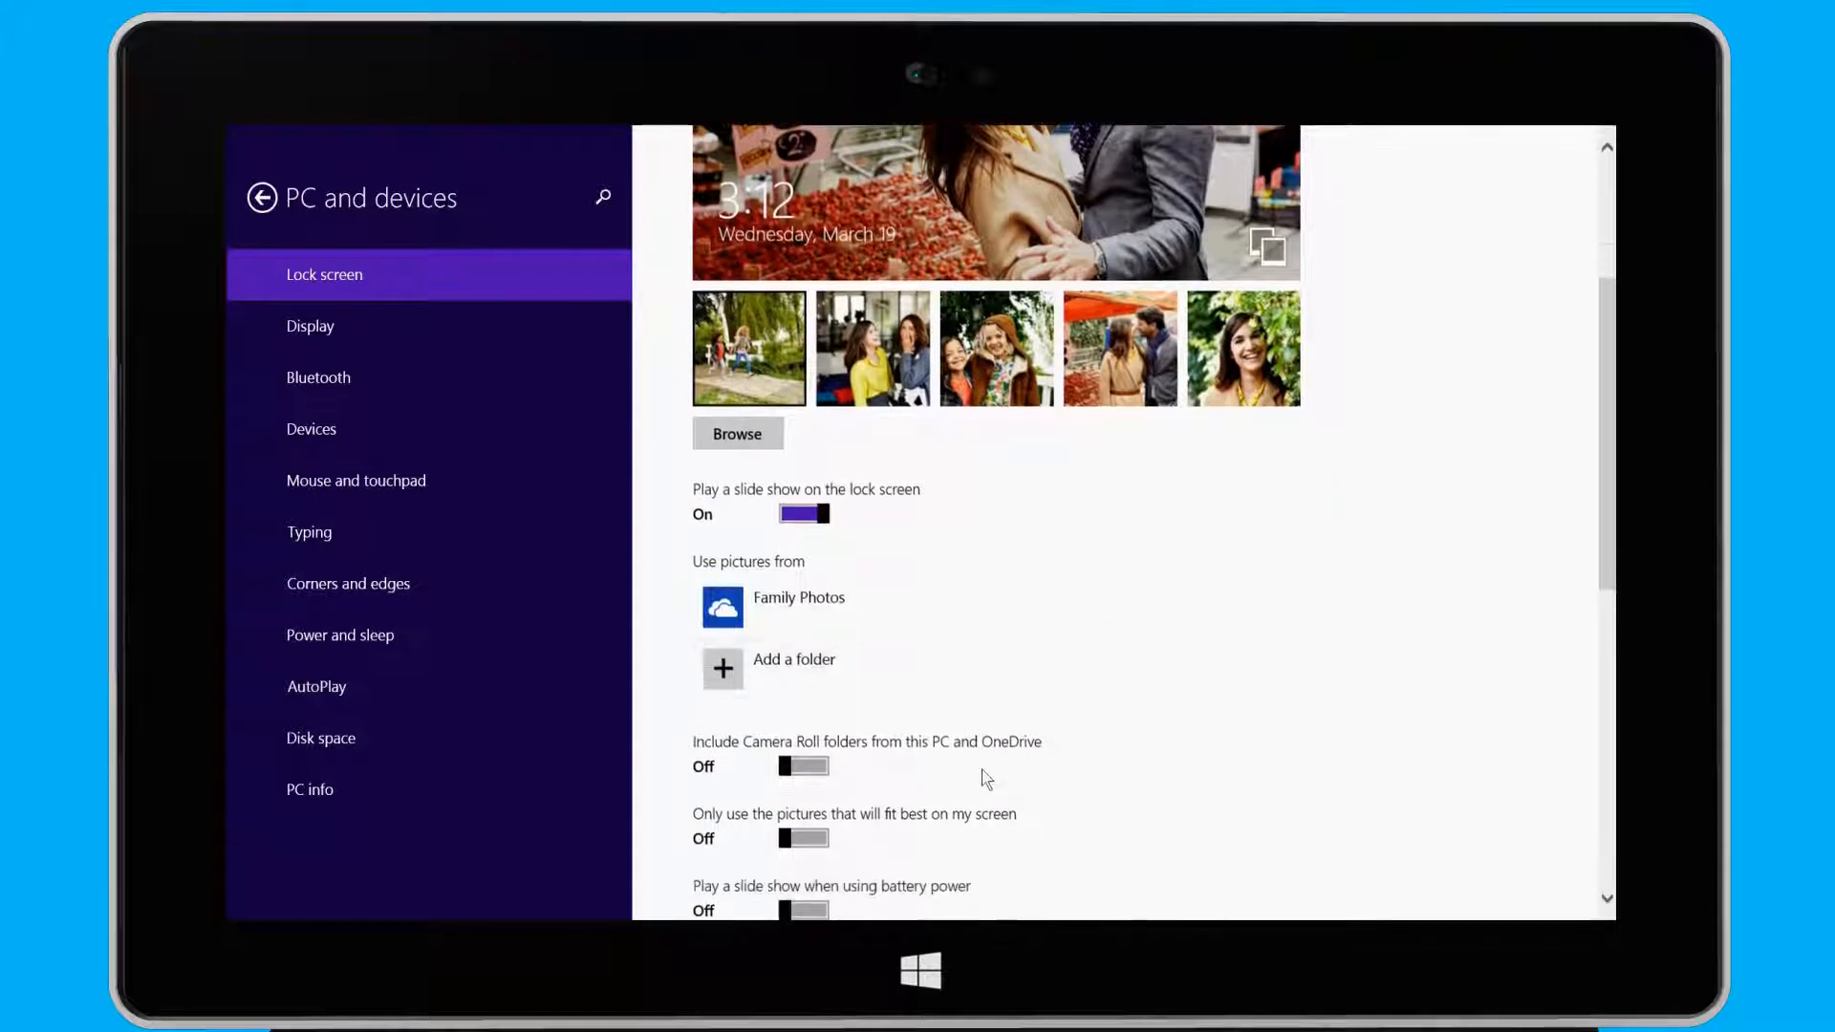
{"action": "scroll", "scroll_direction": "down", "scroll_amount": 3}
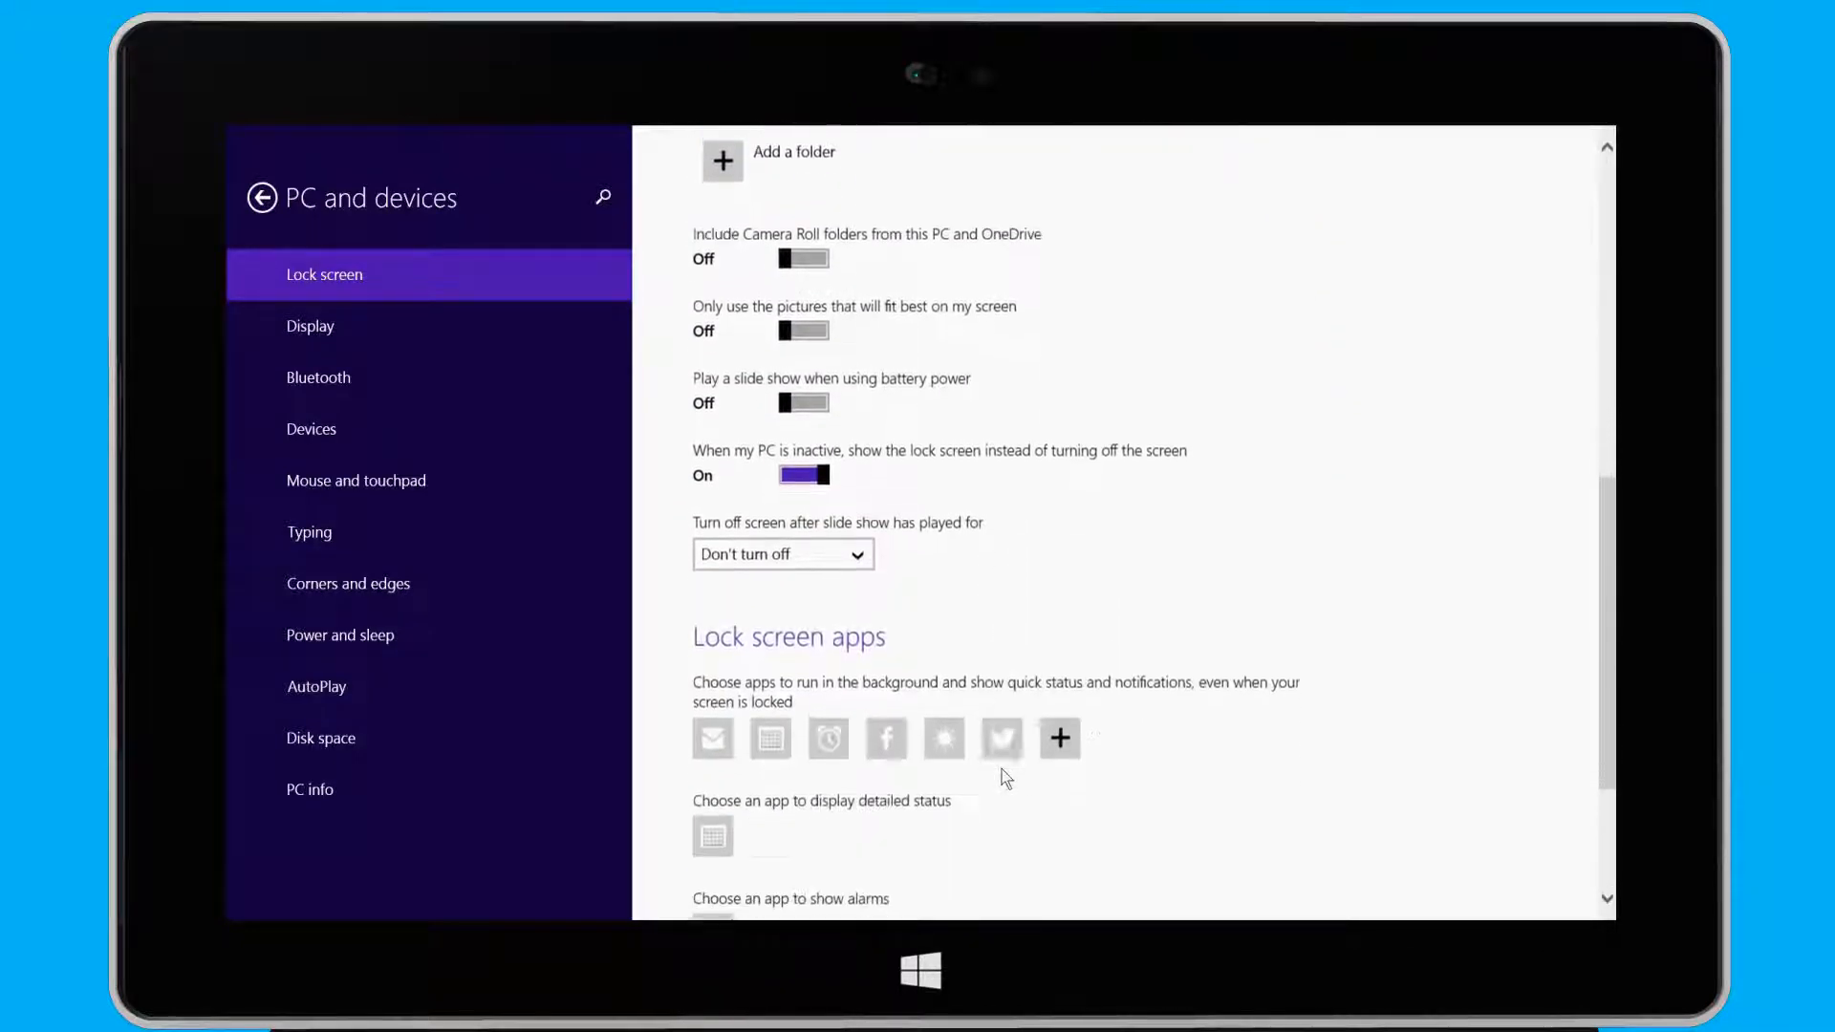
{"action": "scroll", "scroll_direction": "down", "scroll_amount": 3}
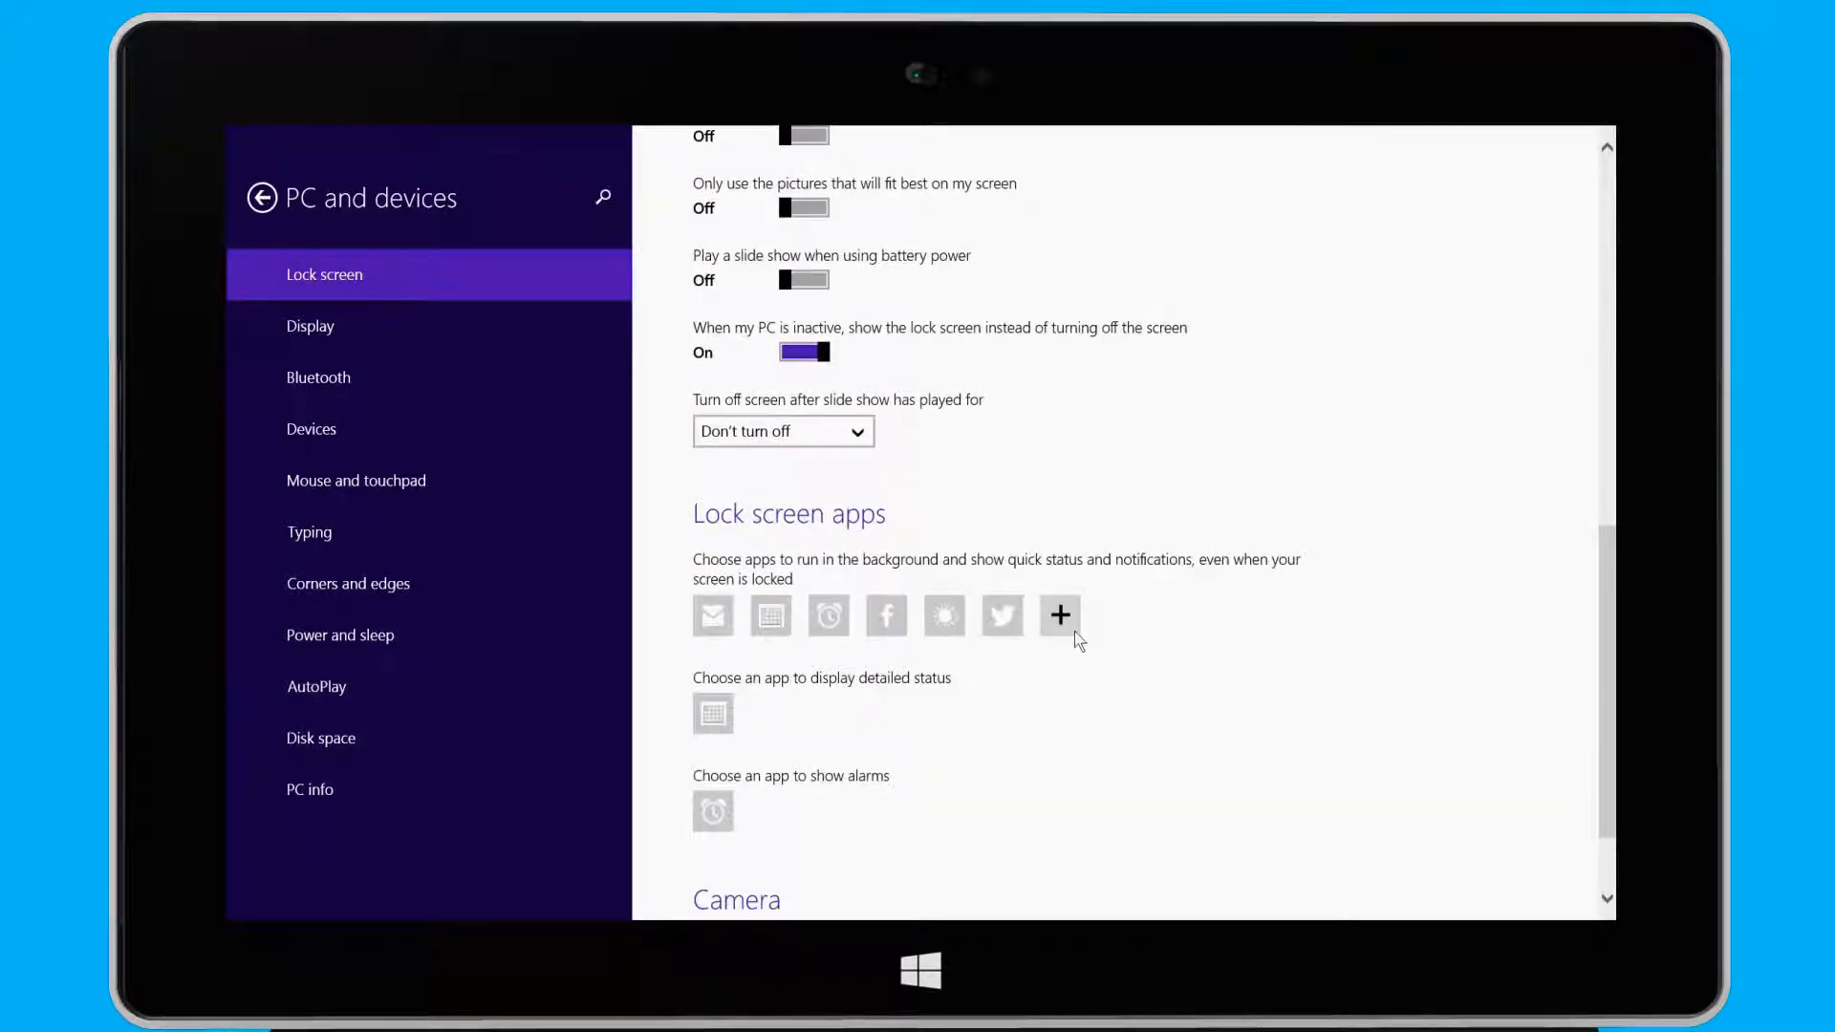
{"action": "left_click", "coordinate": [1059, 614]}
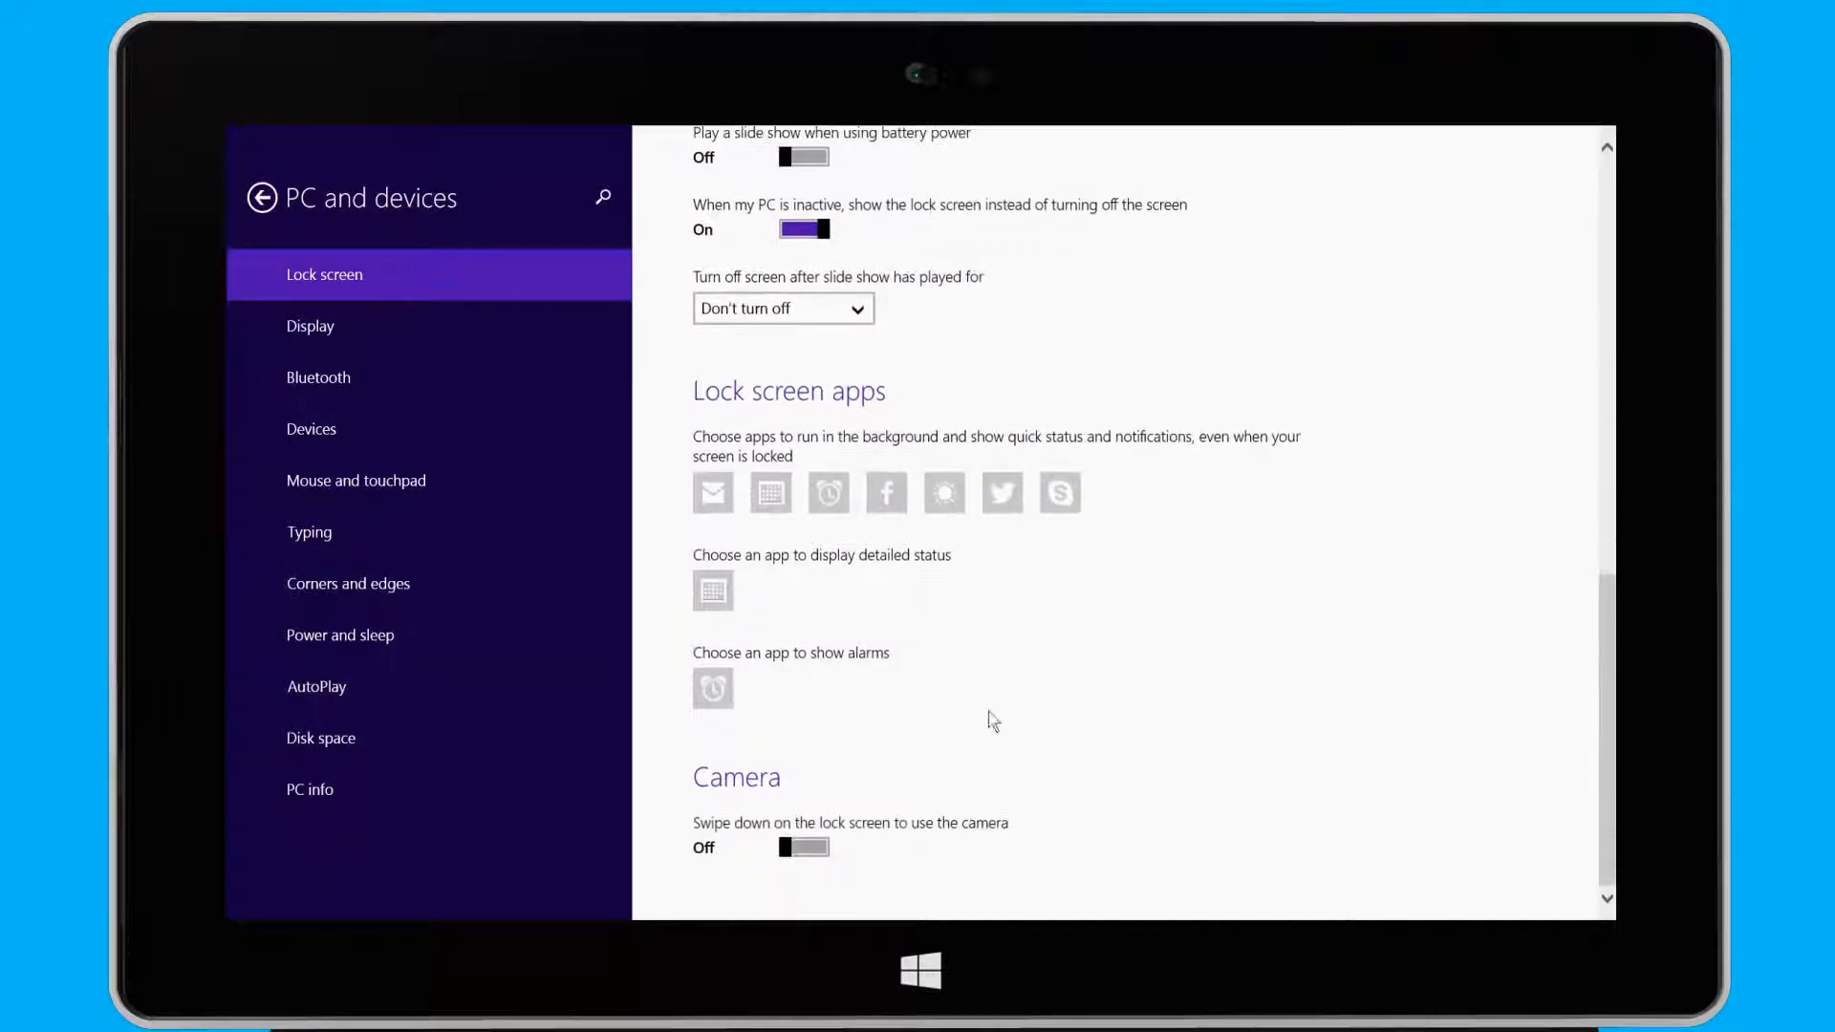
{"action": "left_click", "coordinate": [805, 847]}
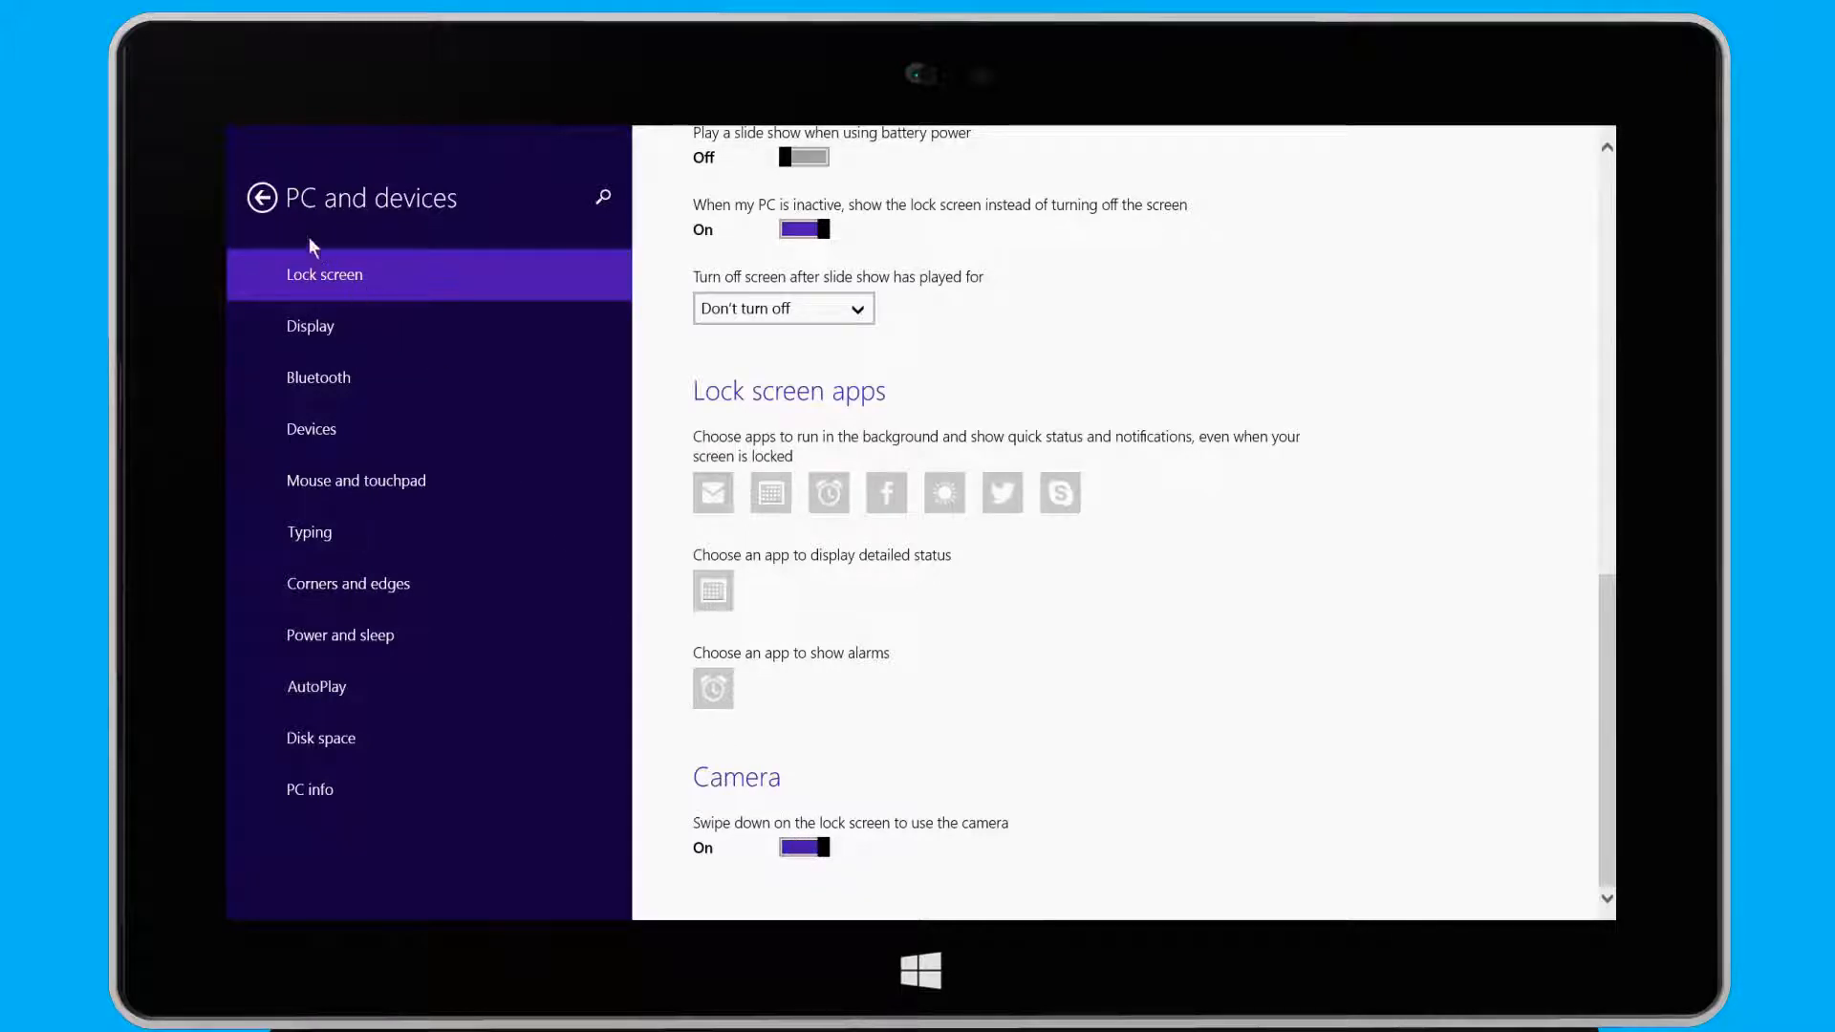
{"action": "left_click", "coordinate": [262, 197]}
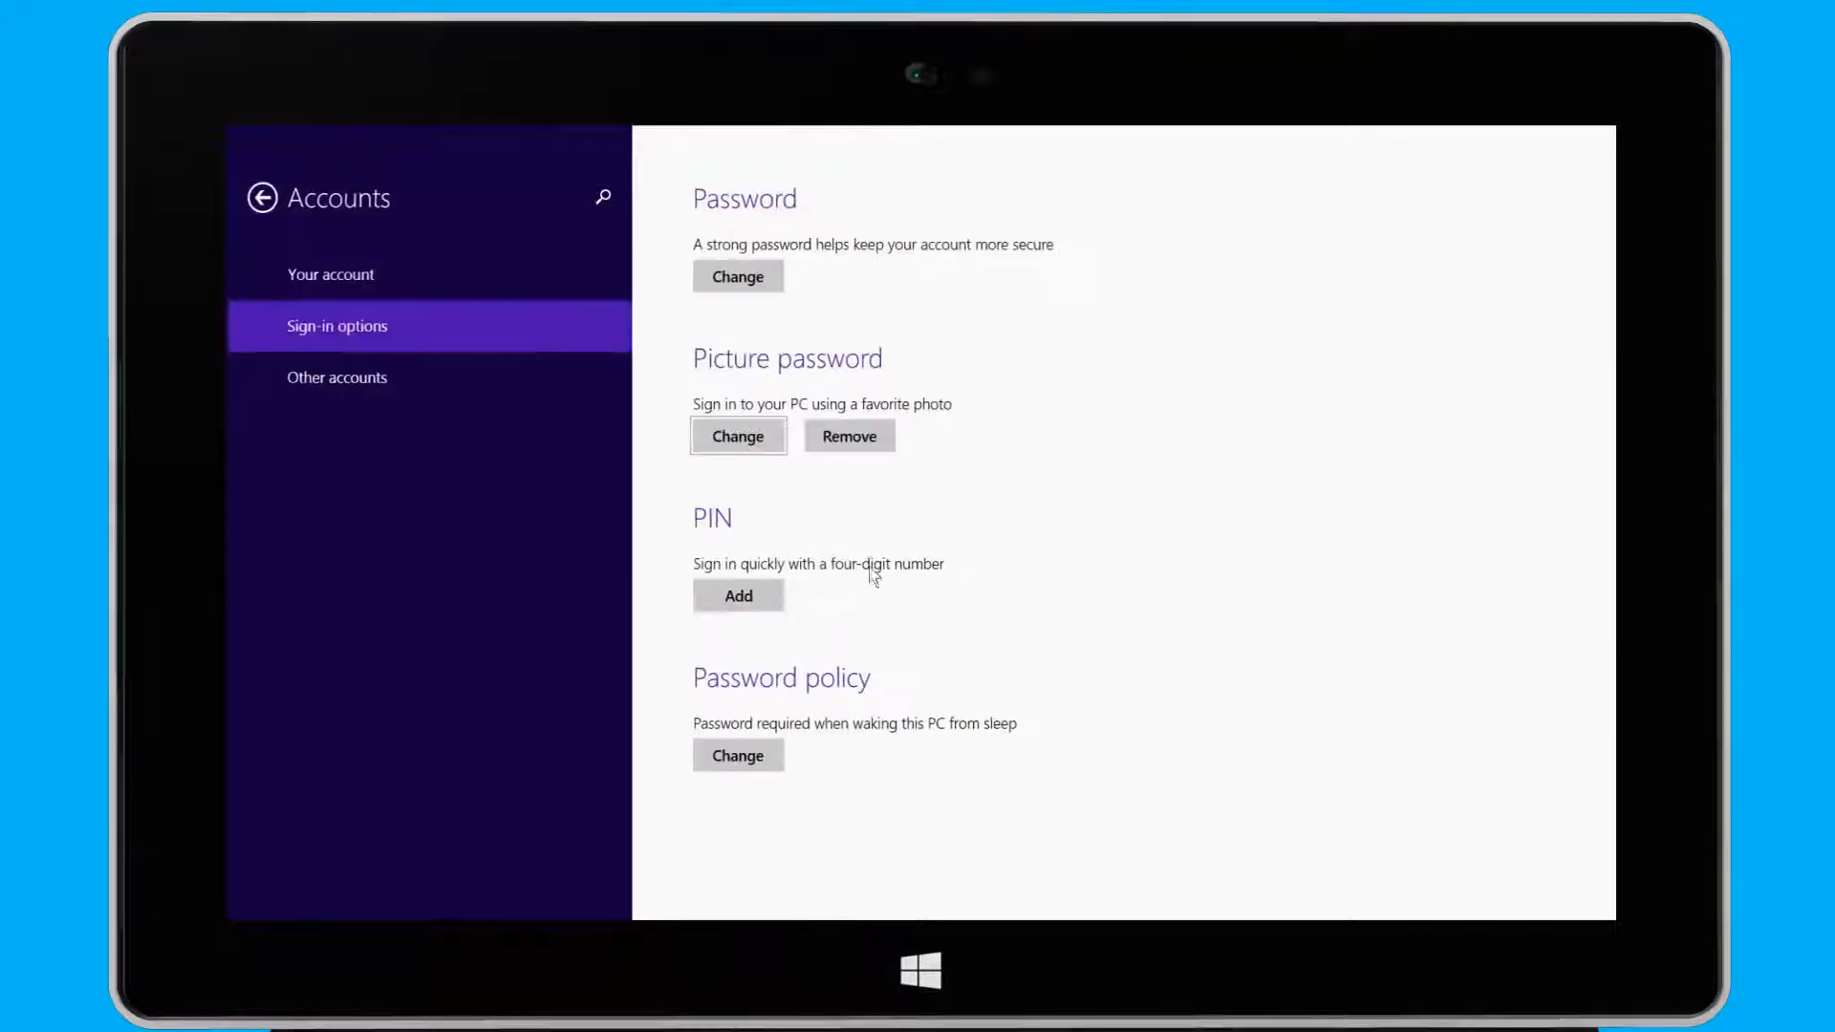
{"action": "mouse_move", "coordinate": [763, 331]}
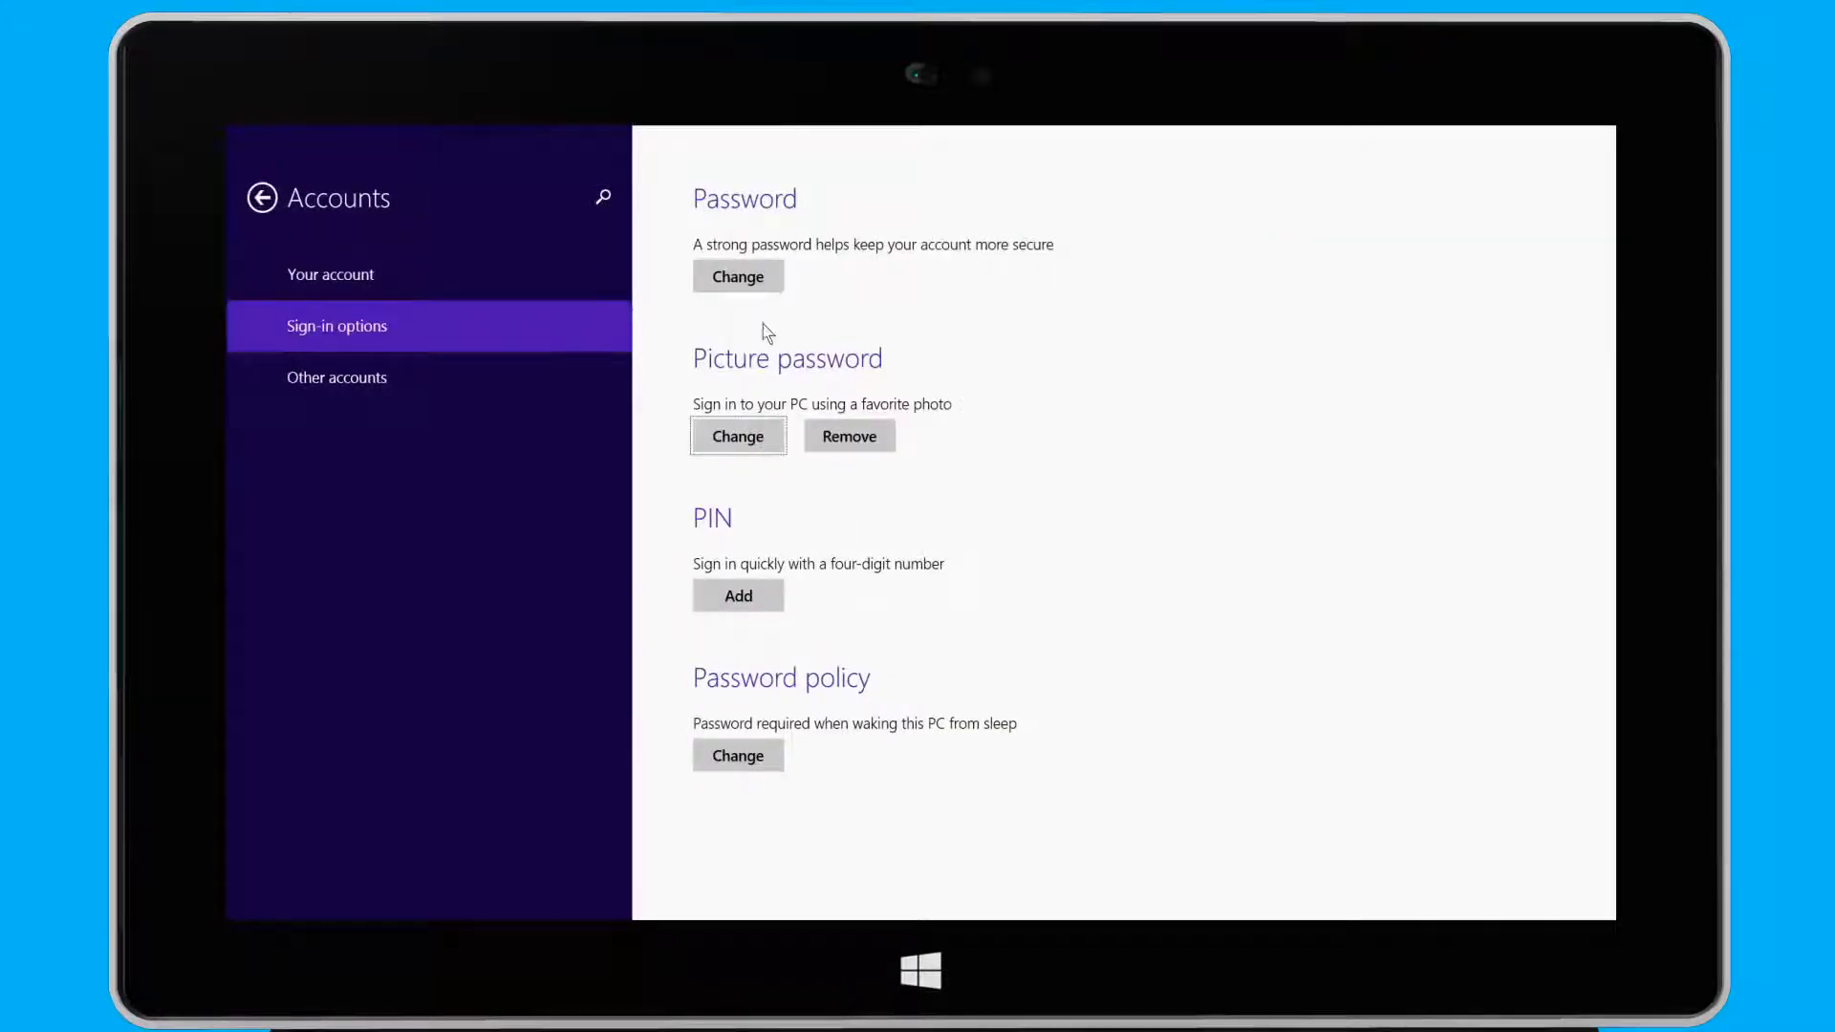
{"action": "mouse_move", "coordinate": [738, 275]}
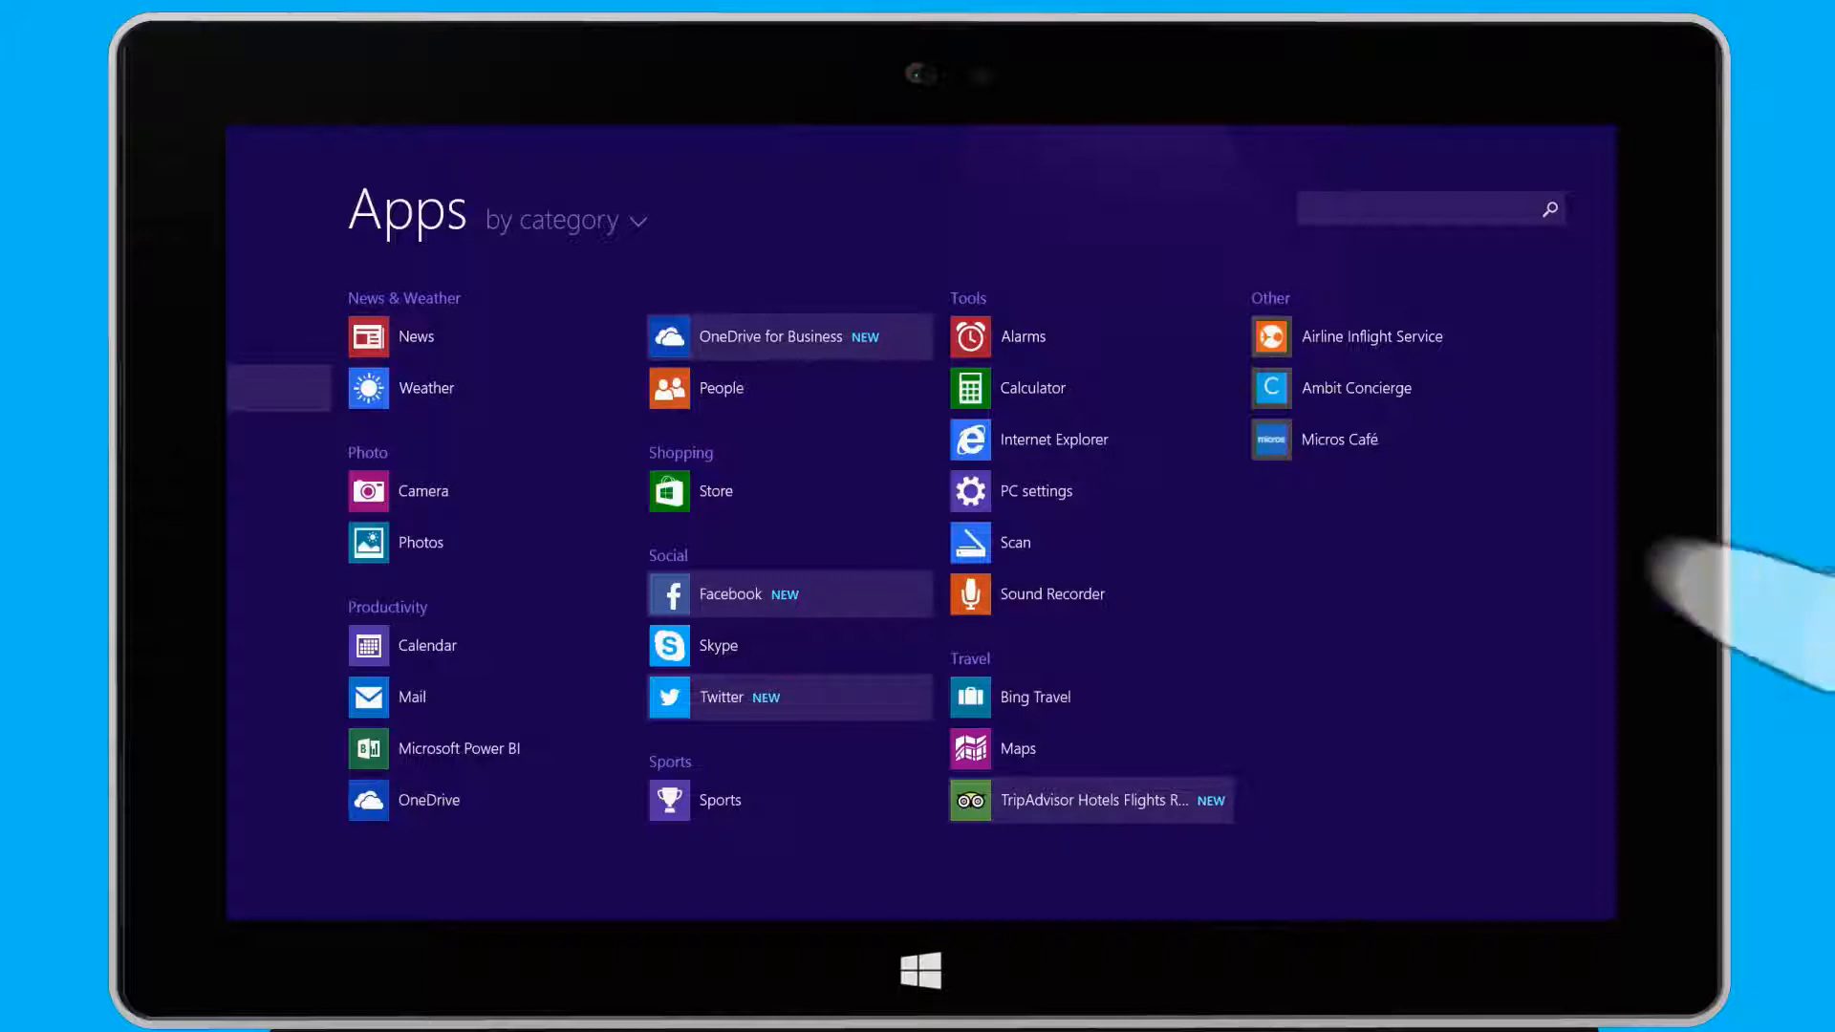
Select the three apps under Other and pin them to Start
{"action": "right_click", "coordinate": [1338, 440]}
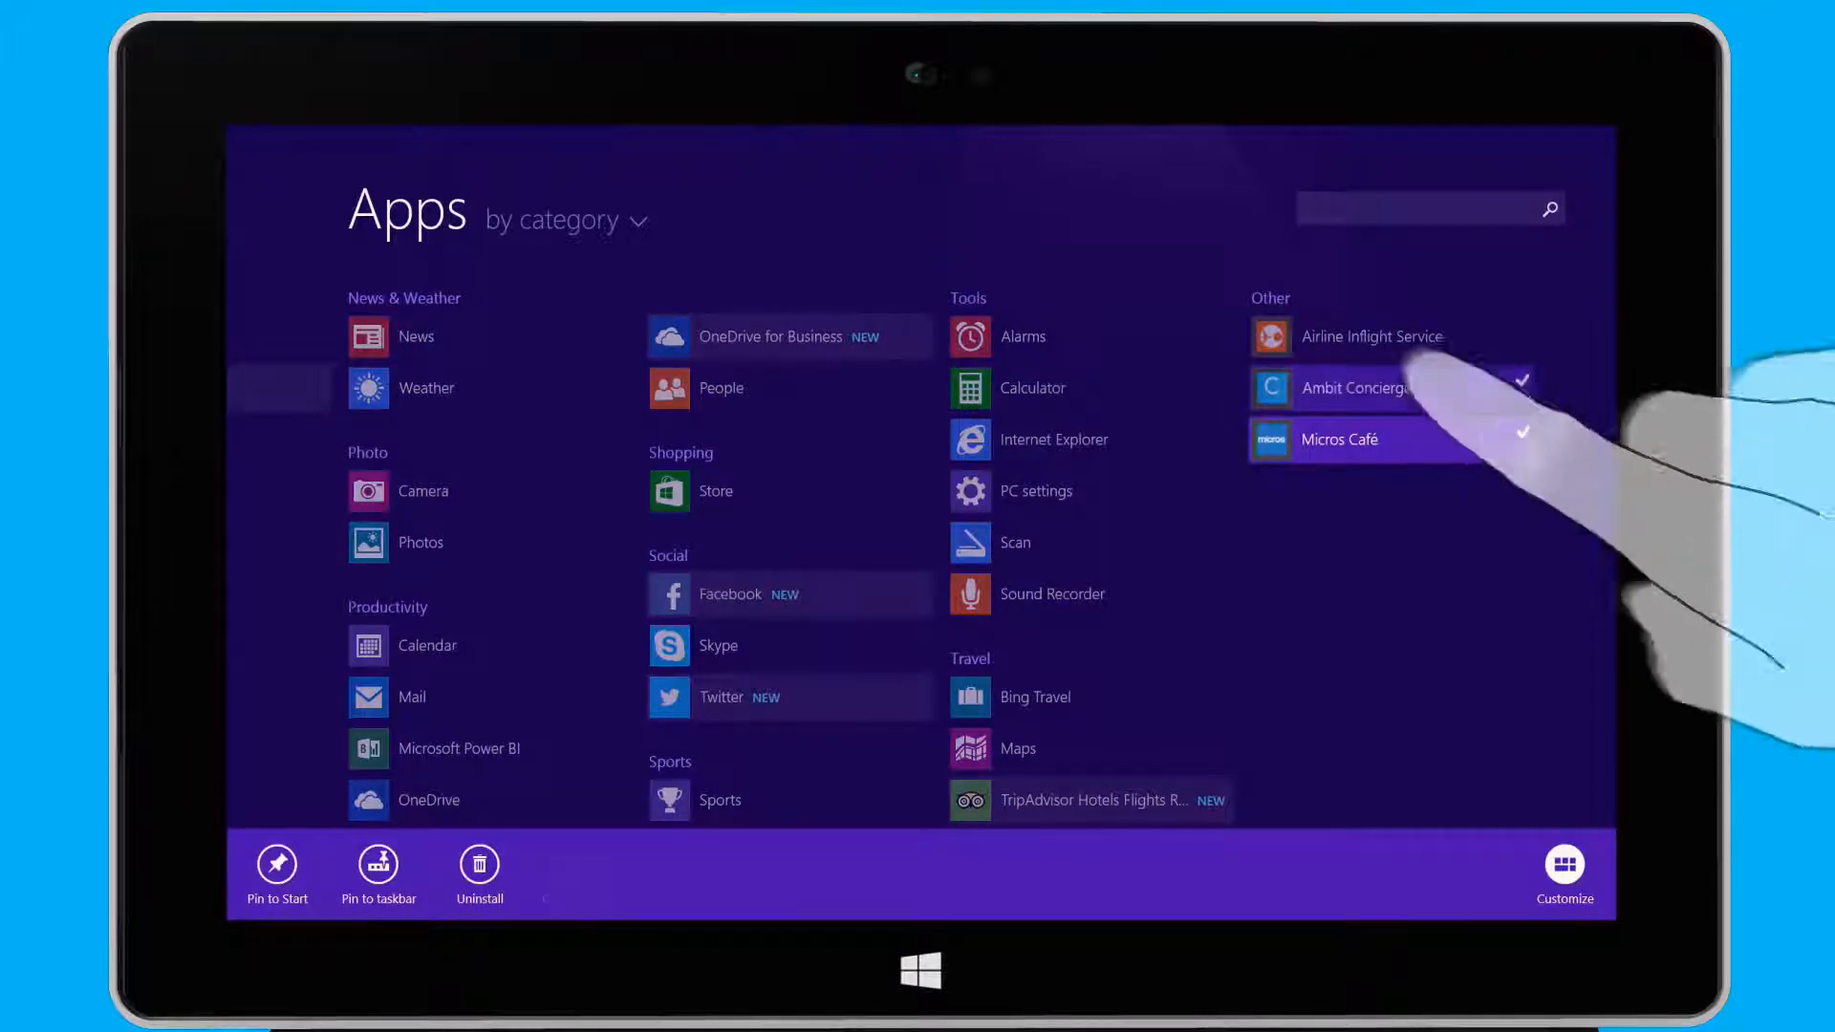
{"action": "left_click", "coordinate": [1387, 337]}
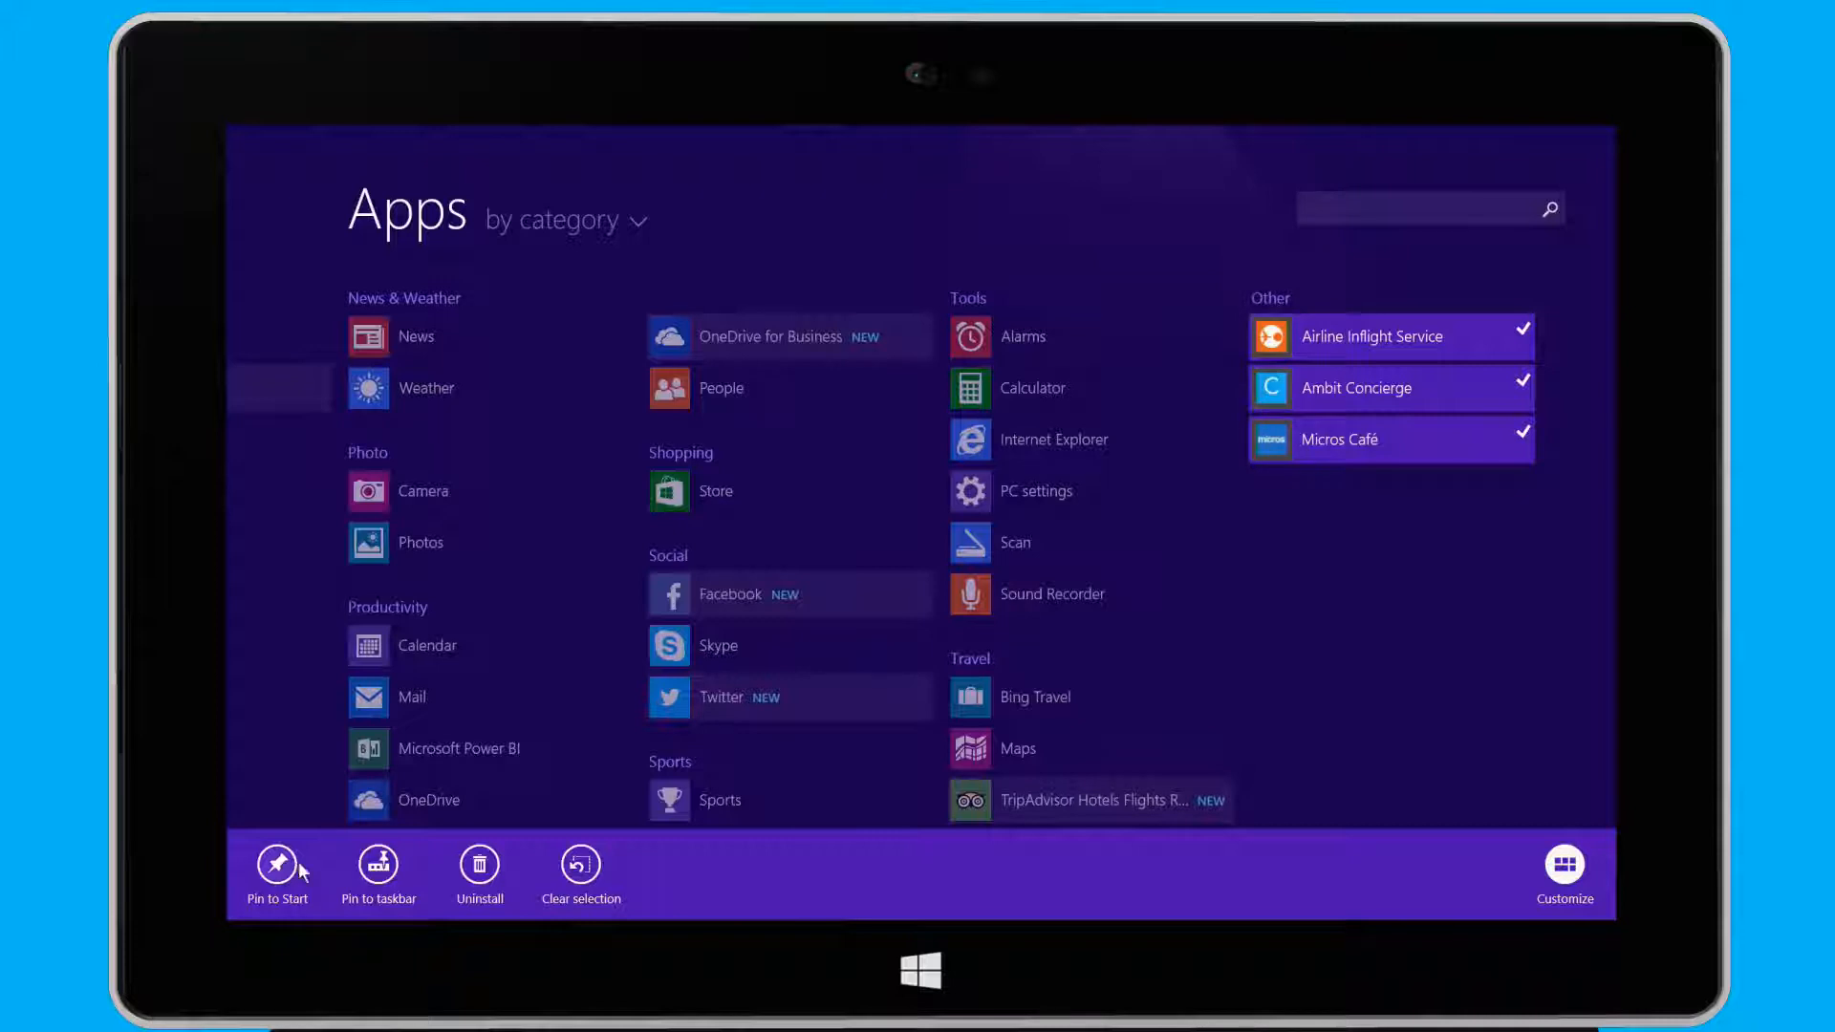
{"action": "left_click", "coordinate": [581, 872]}
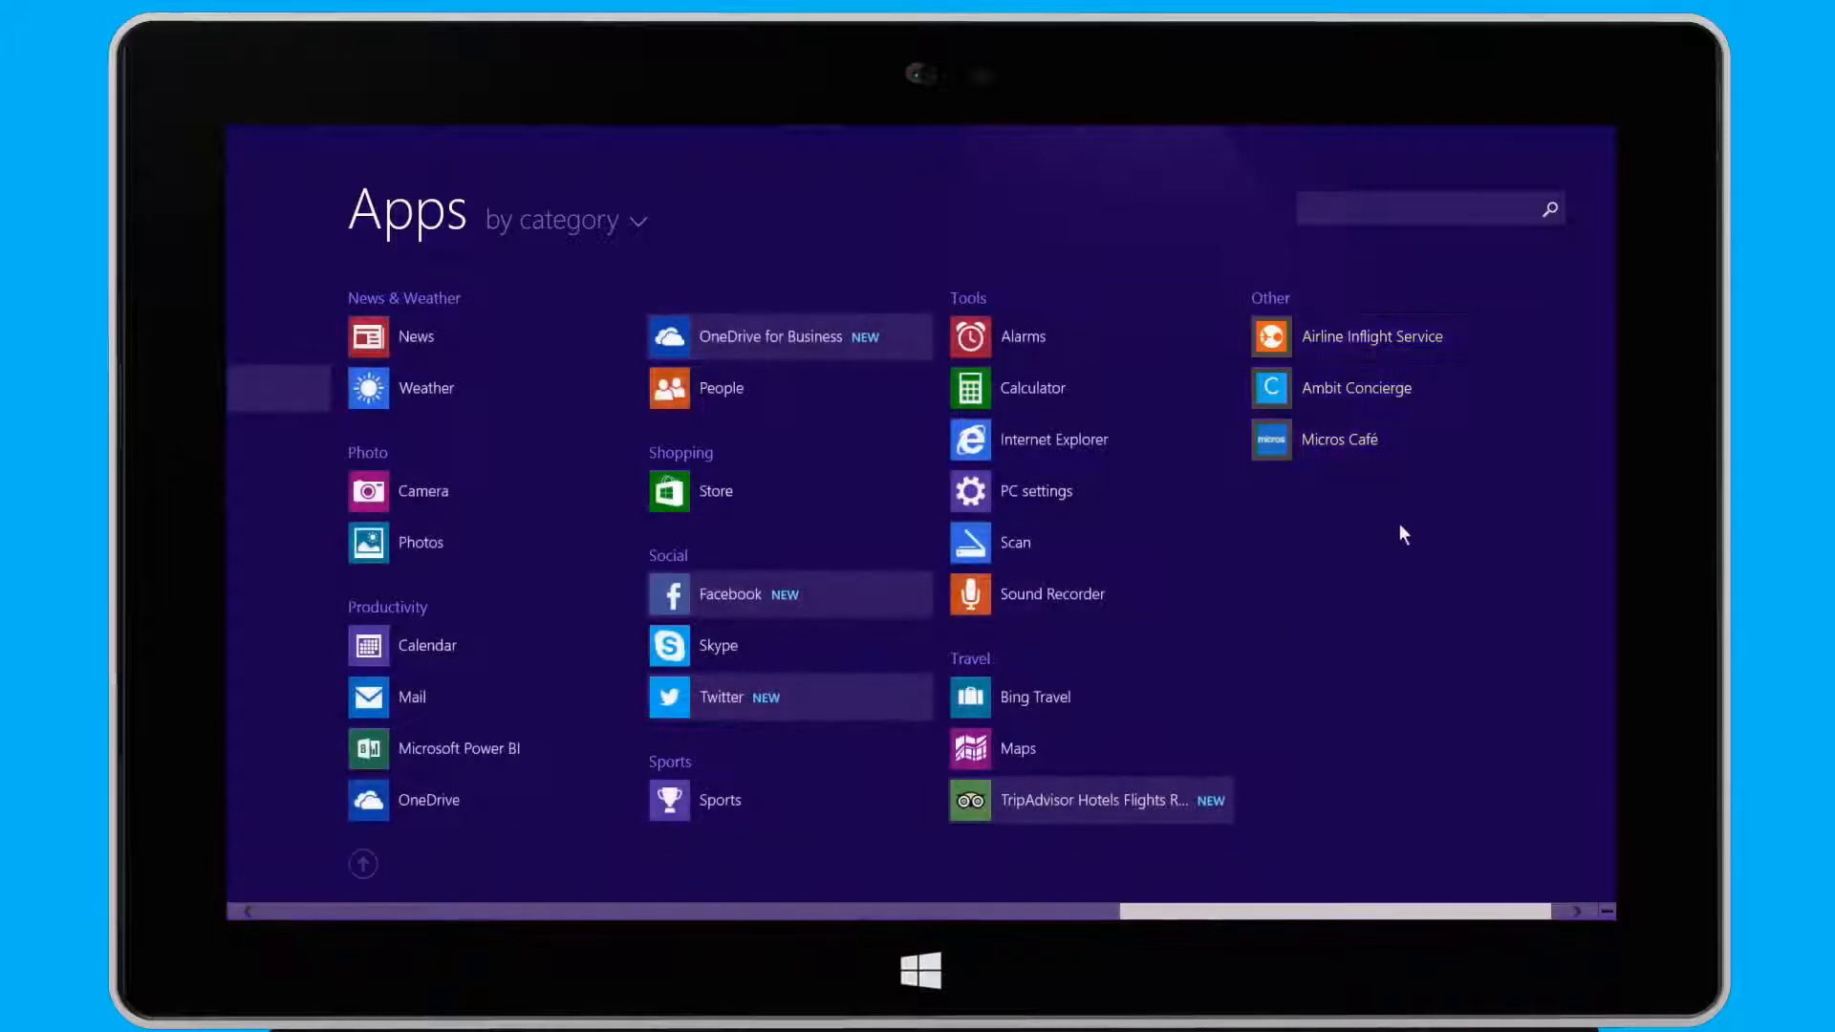
{"action": "right_click", "coordinate": [1338, 440]}
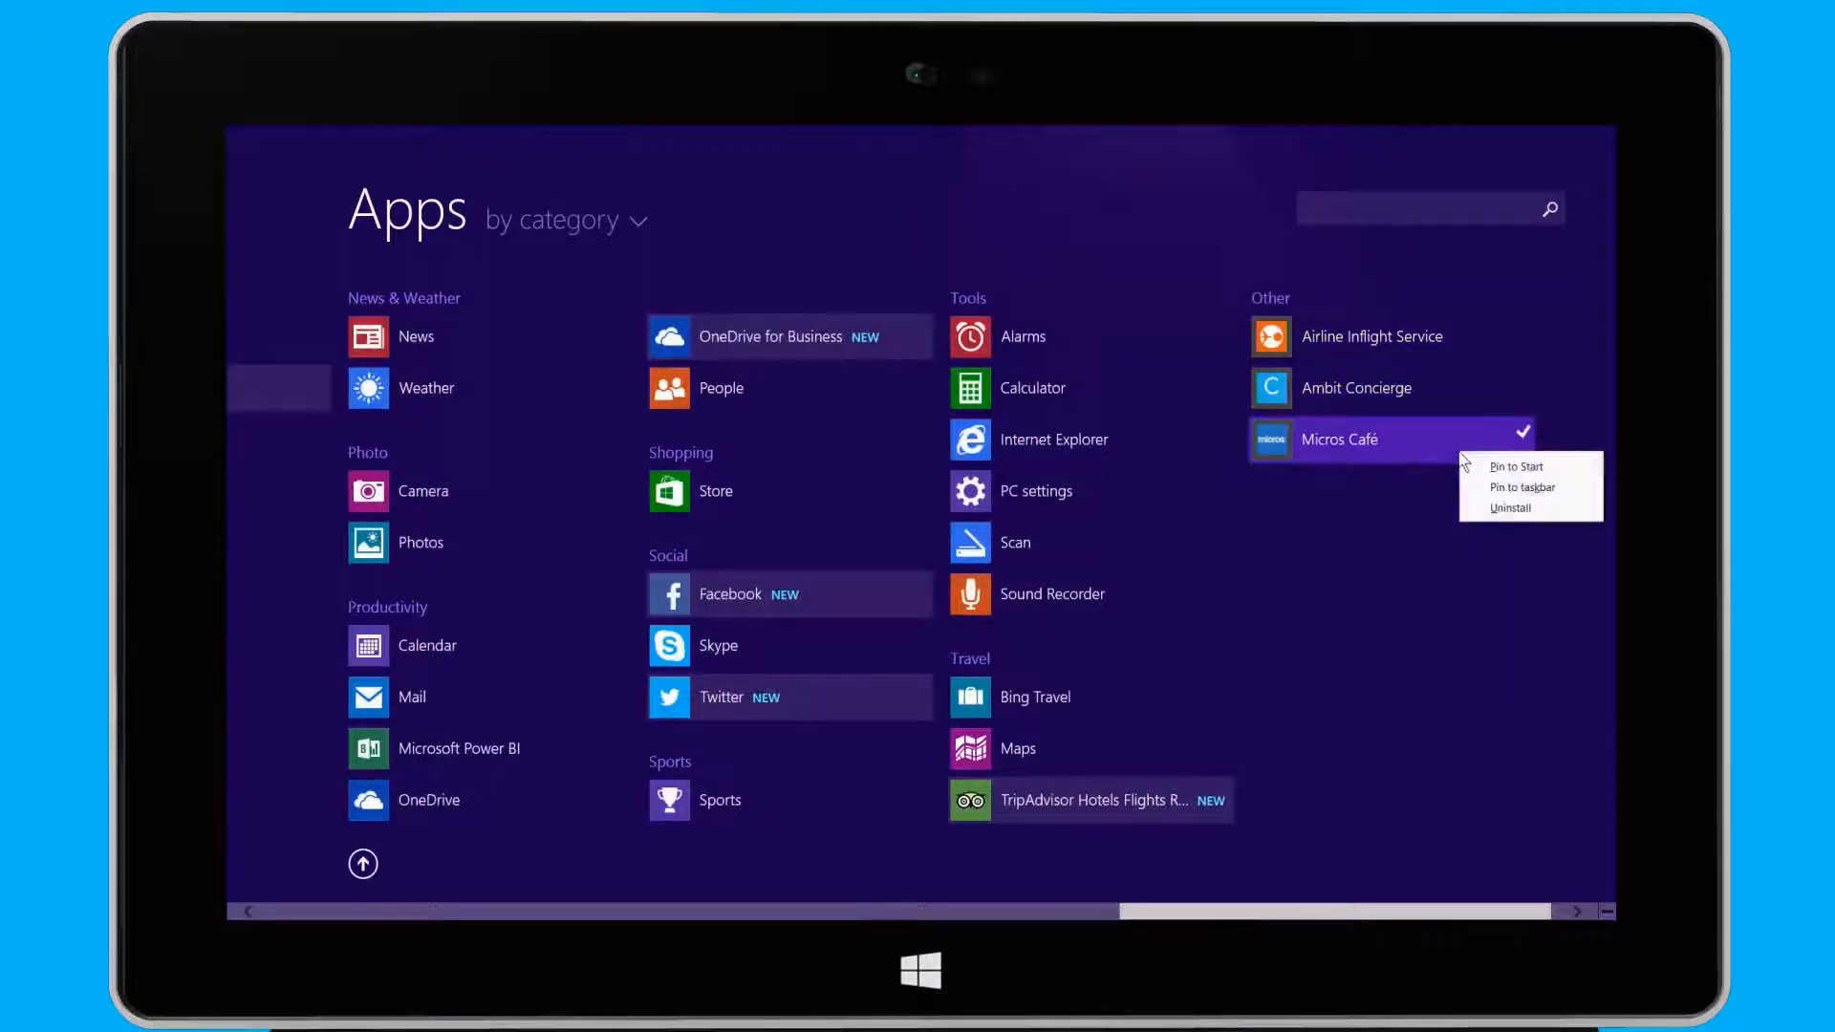
{"action": "mouse_move", "coordinate": [1476, 474]}
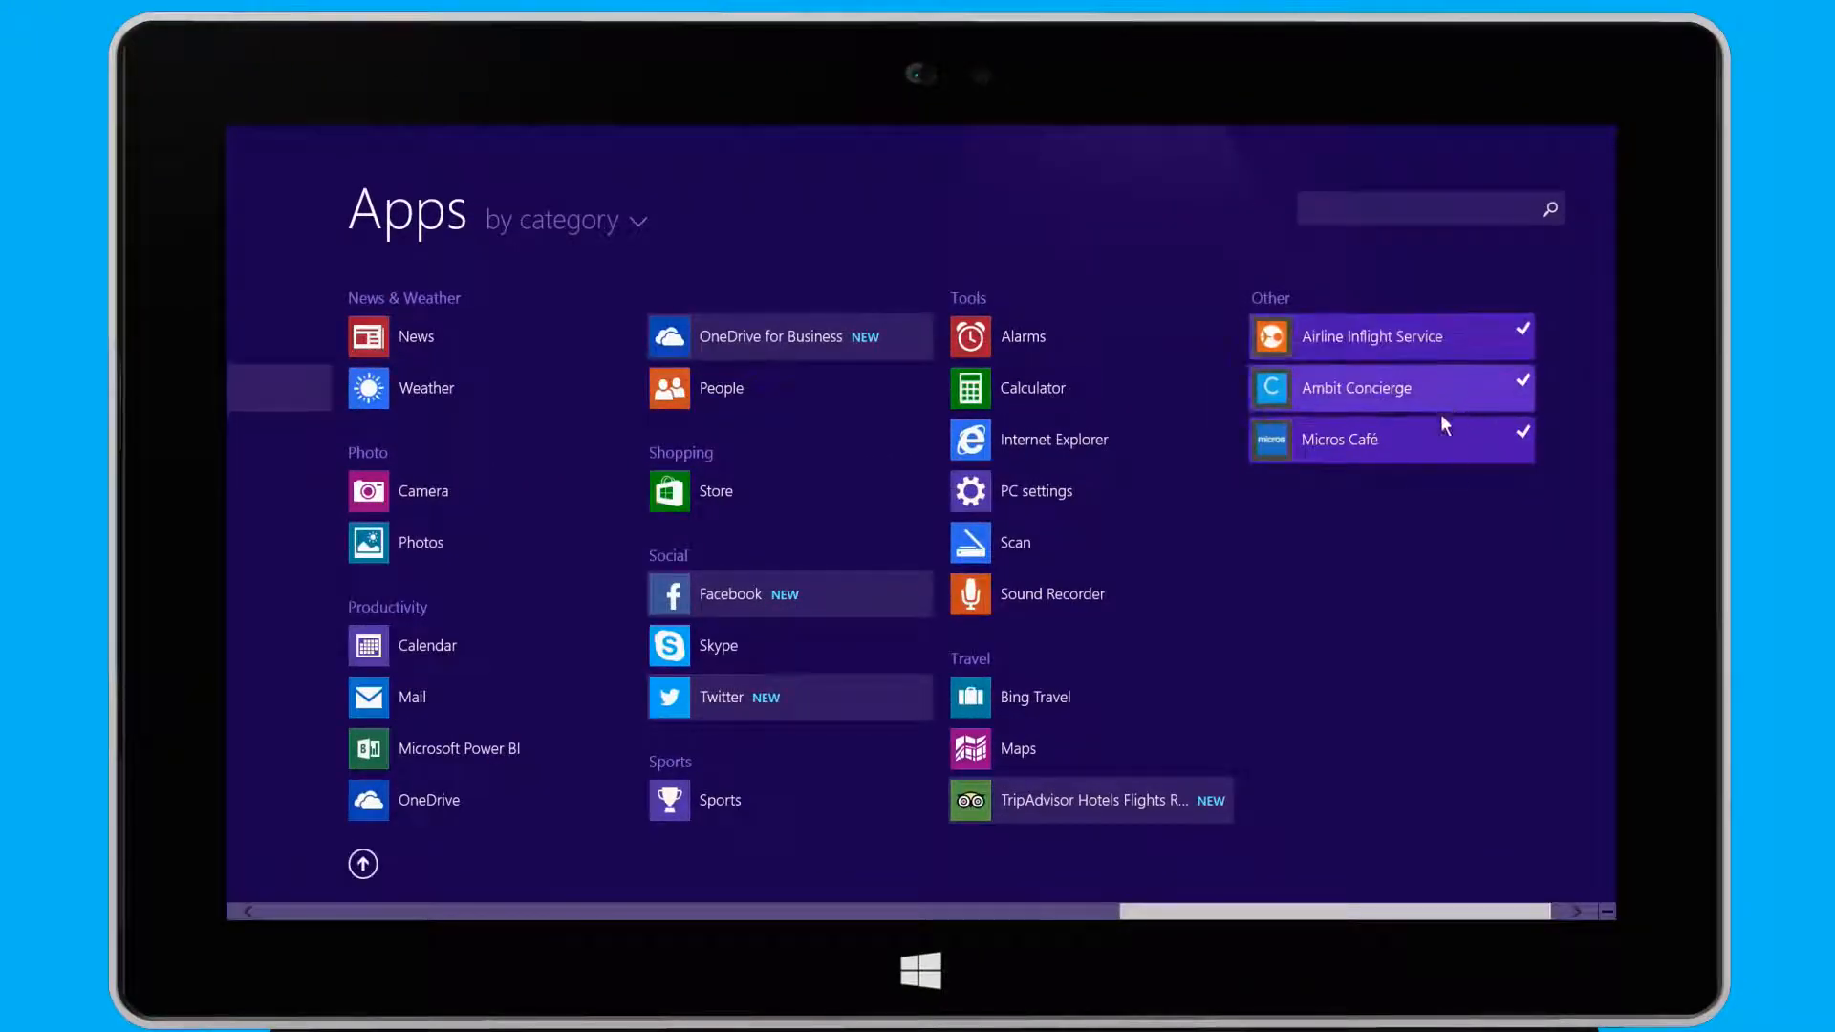
{"action": "right_click", "coordinate": [1390, 440]}
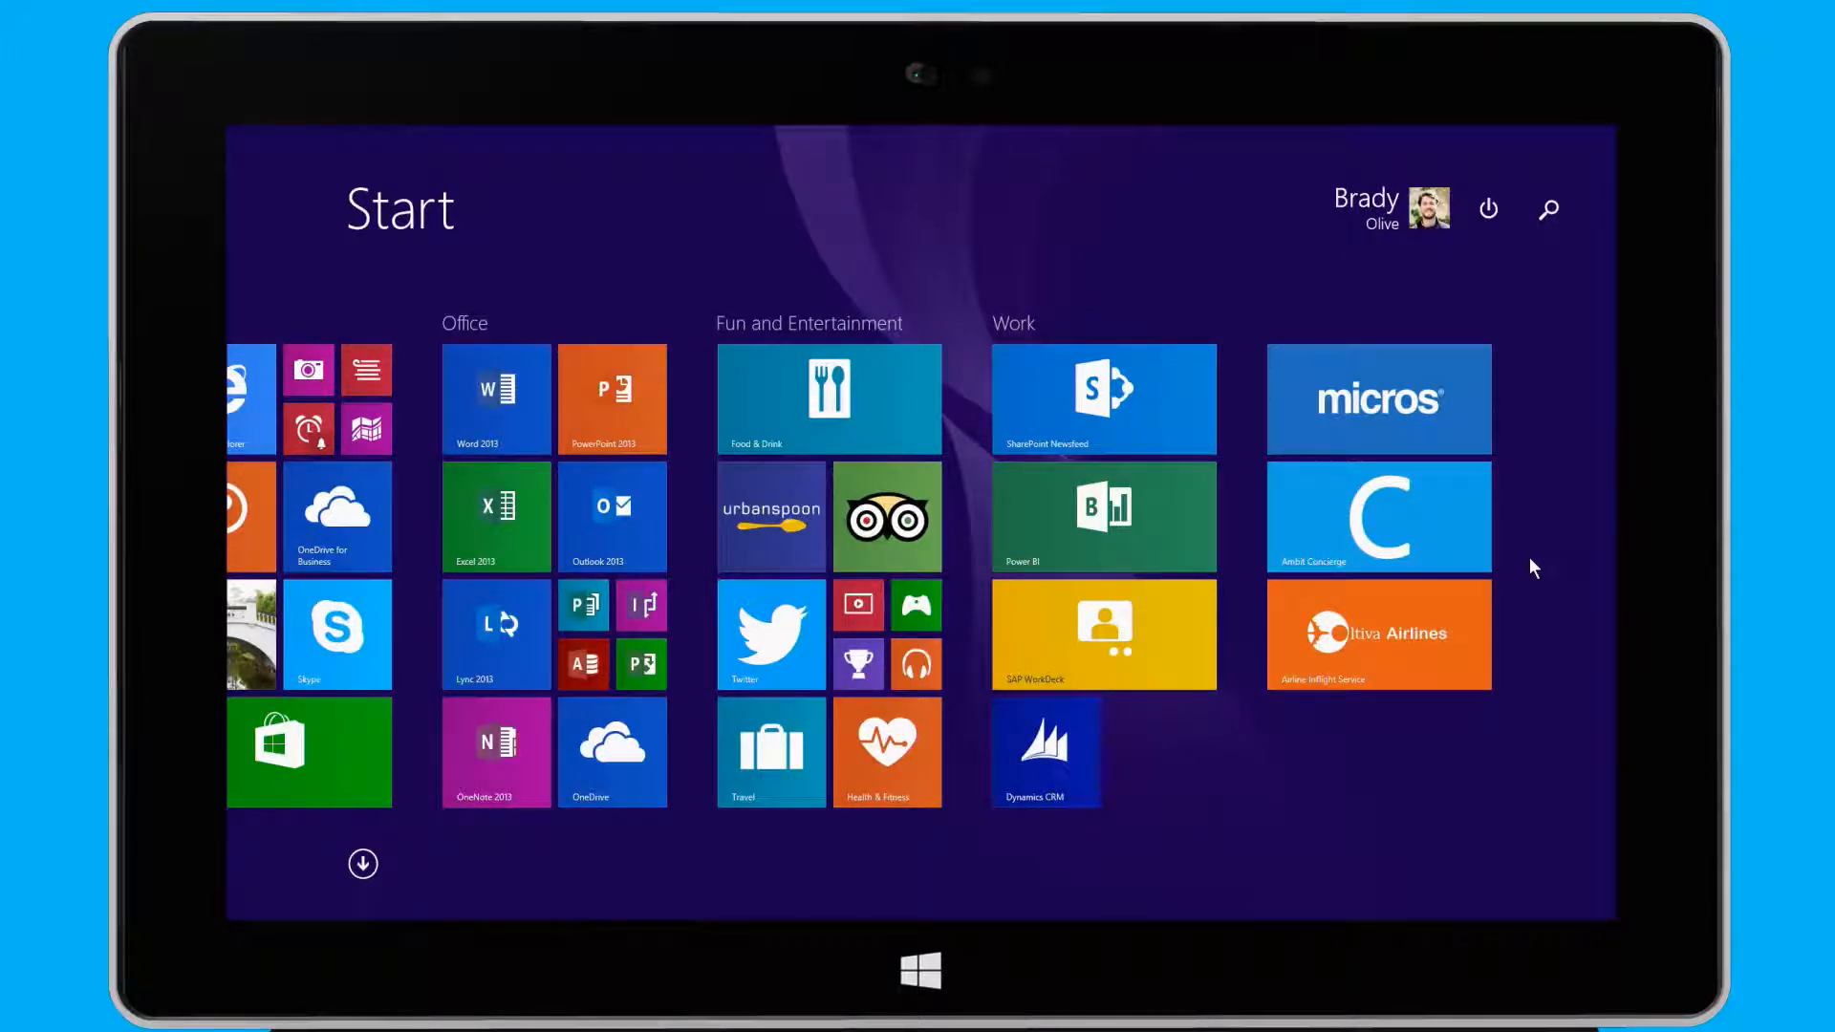
Group the Airline Inflight Service, Micros and Ambit tiles before Work and name the group 'Business'
{"action": "right_click", "coordinate": [1378, 633]}
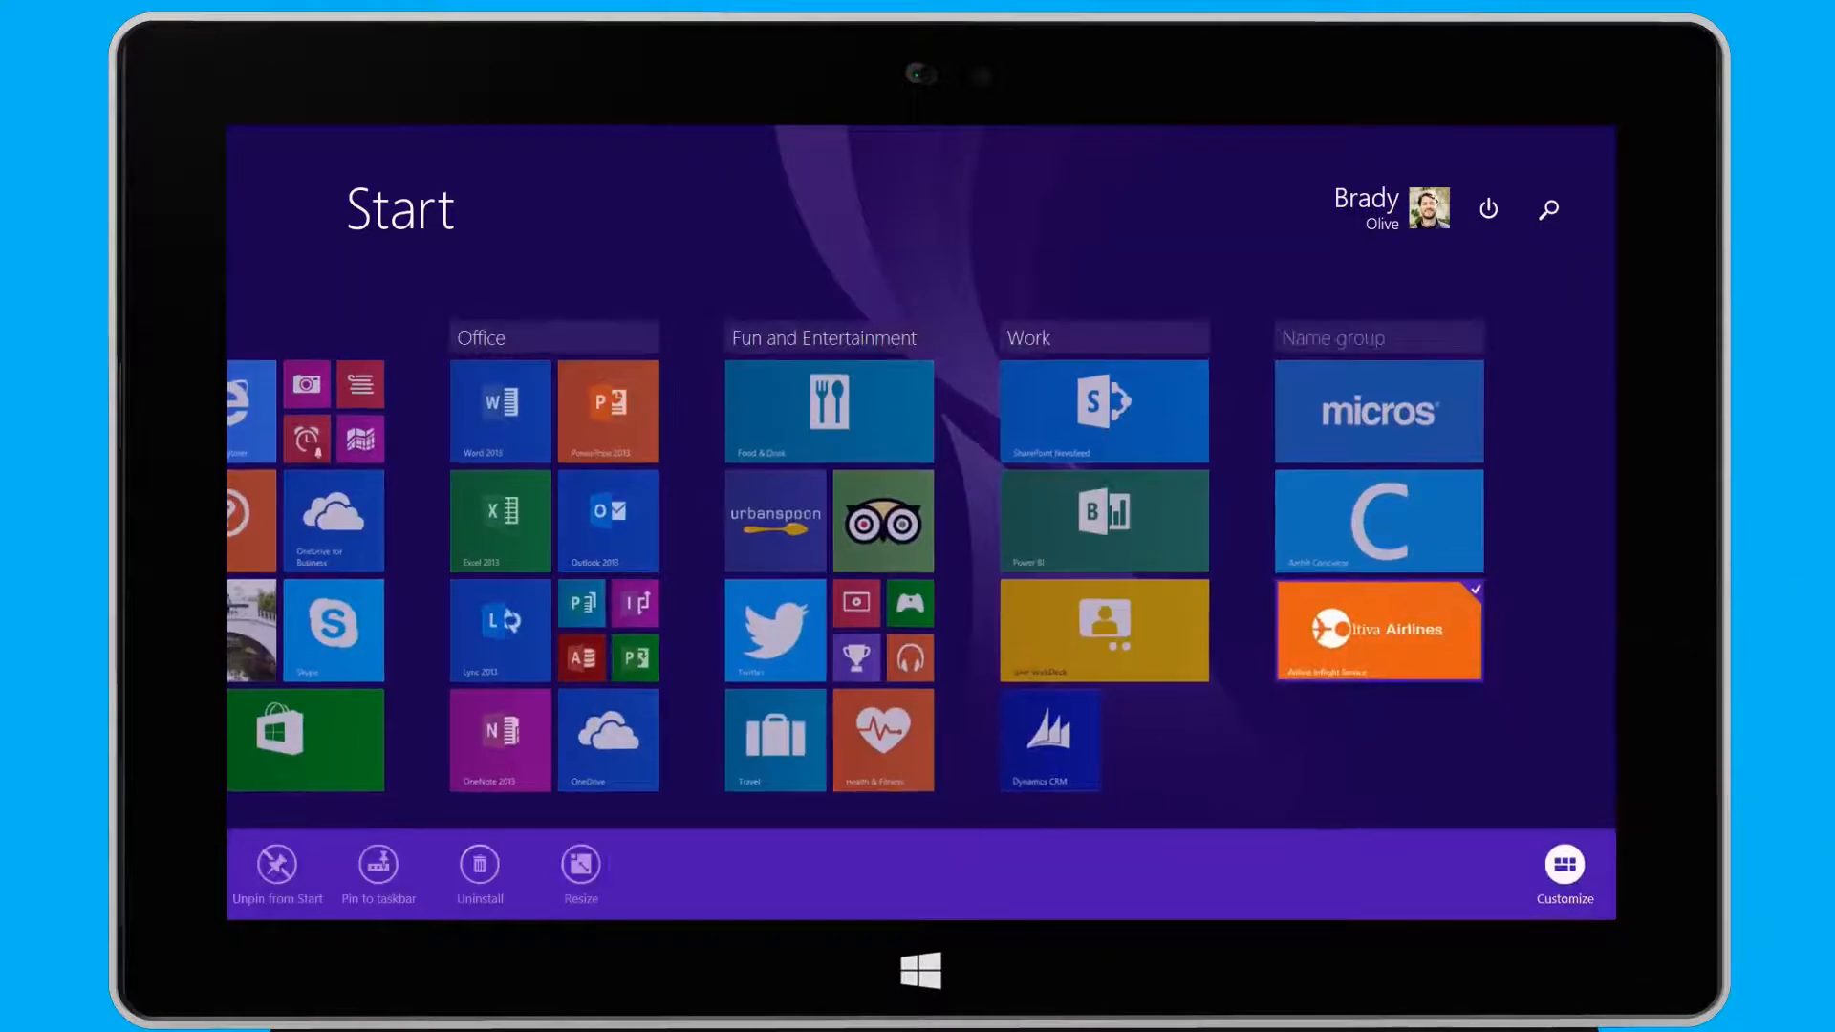
{"action": "left_click", "coordinate": [1379, 522]}
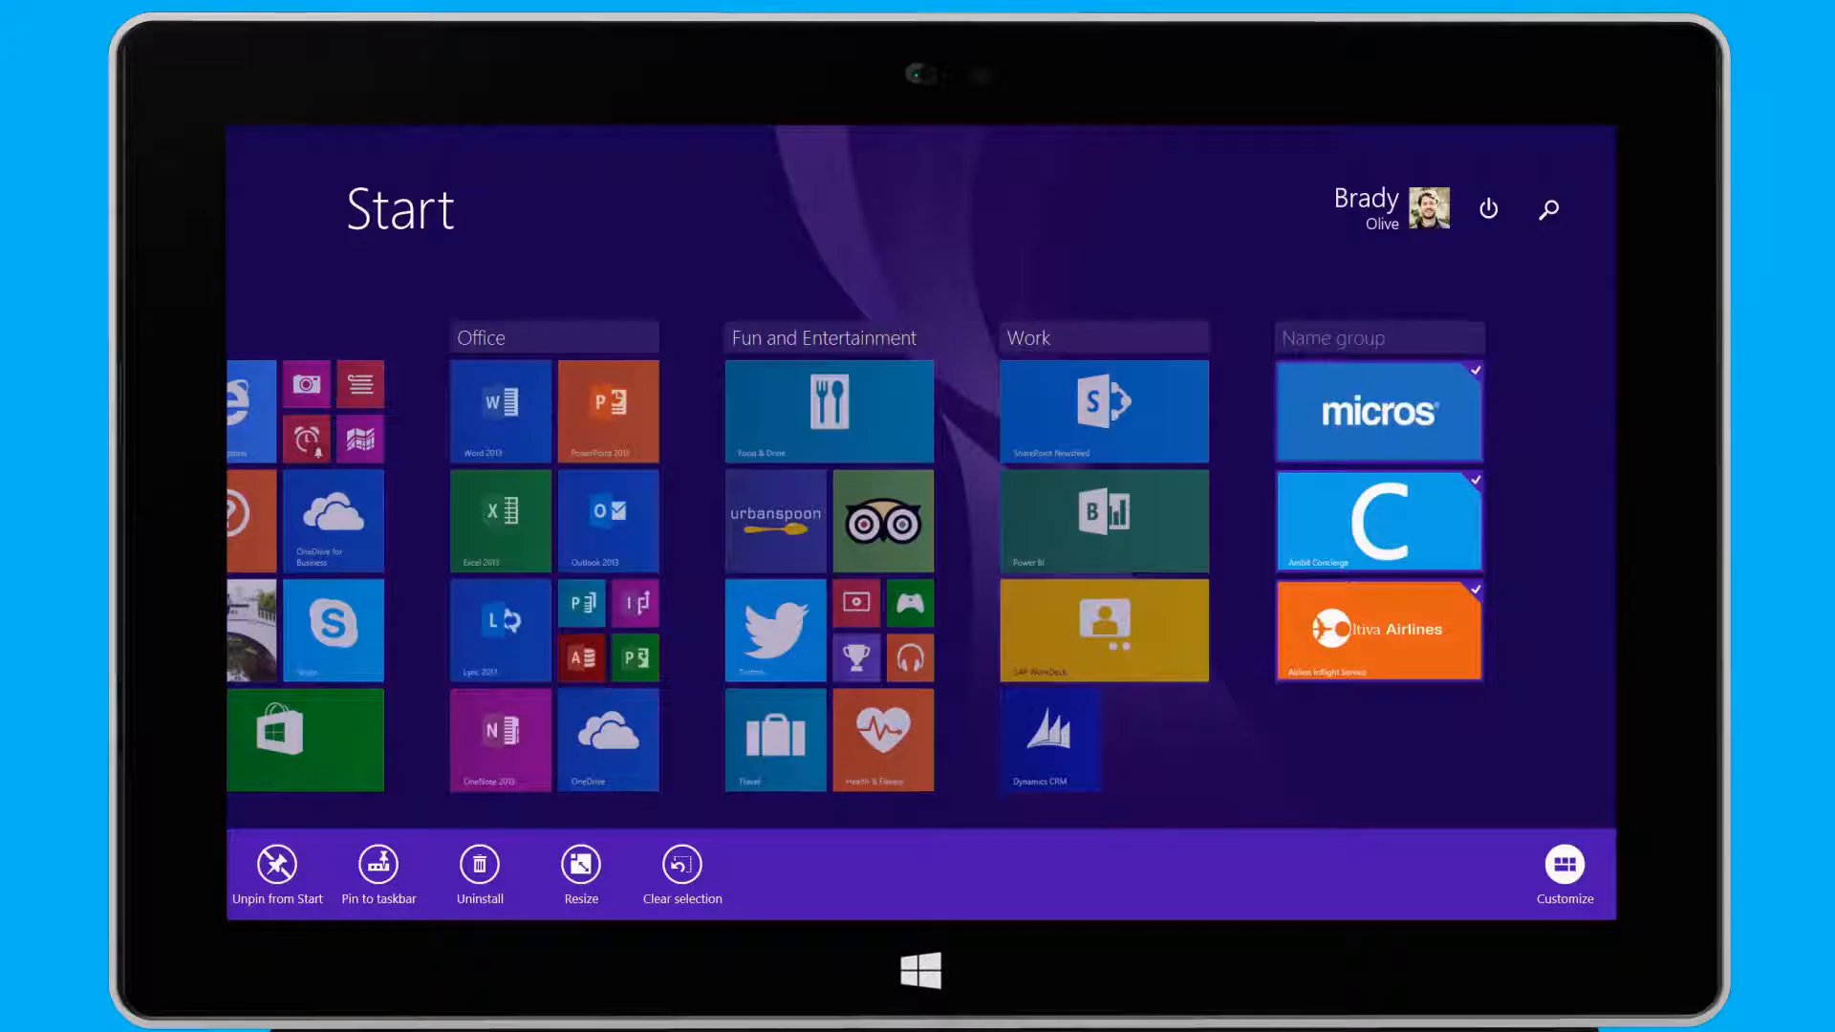
{"action": "left_click", "coordinate": [681, 866]}
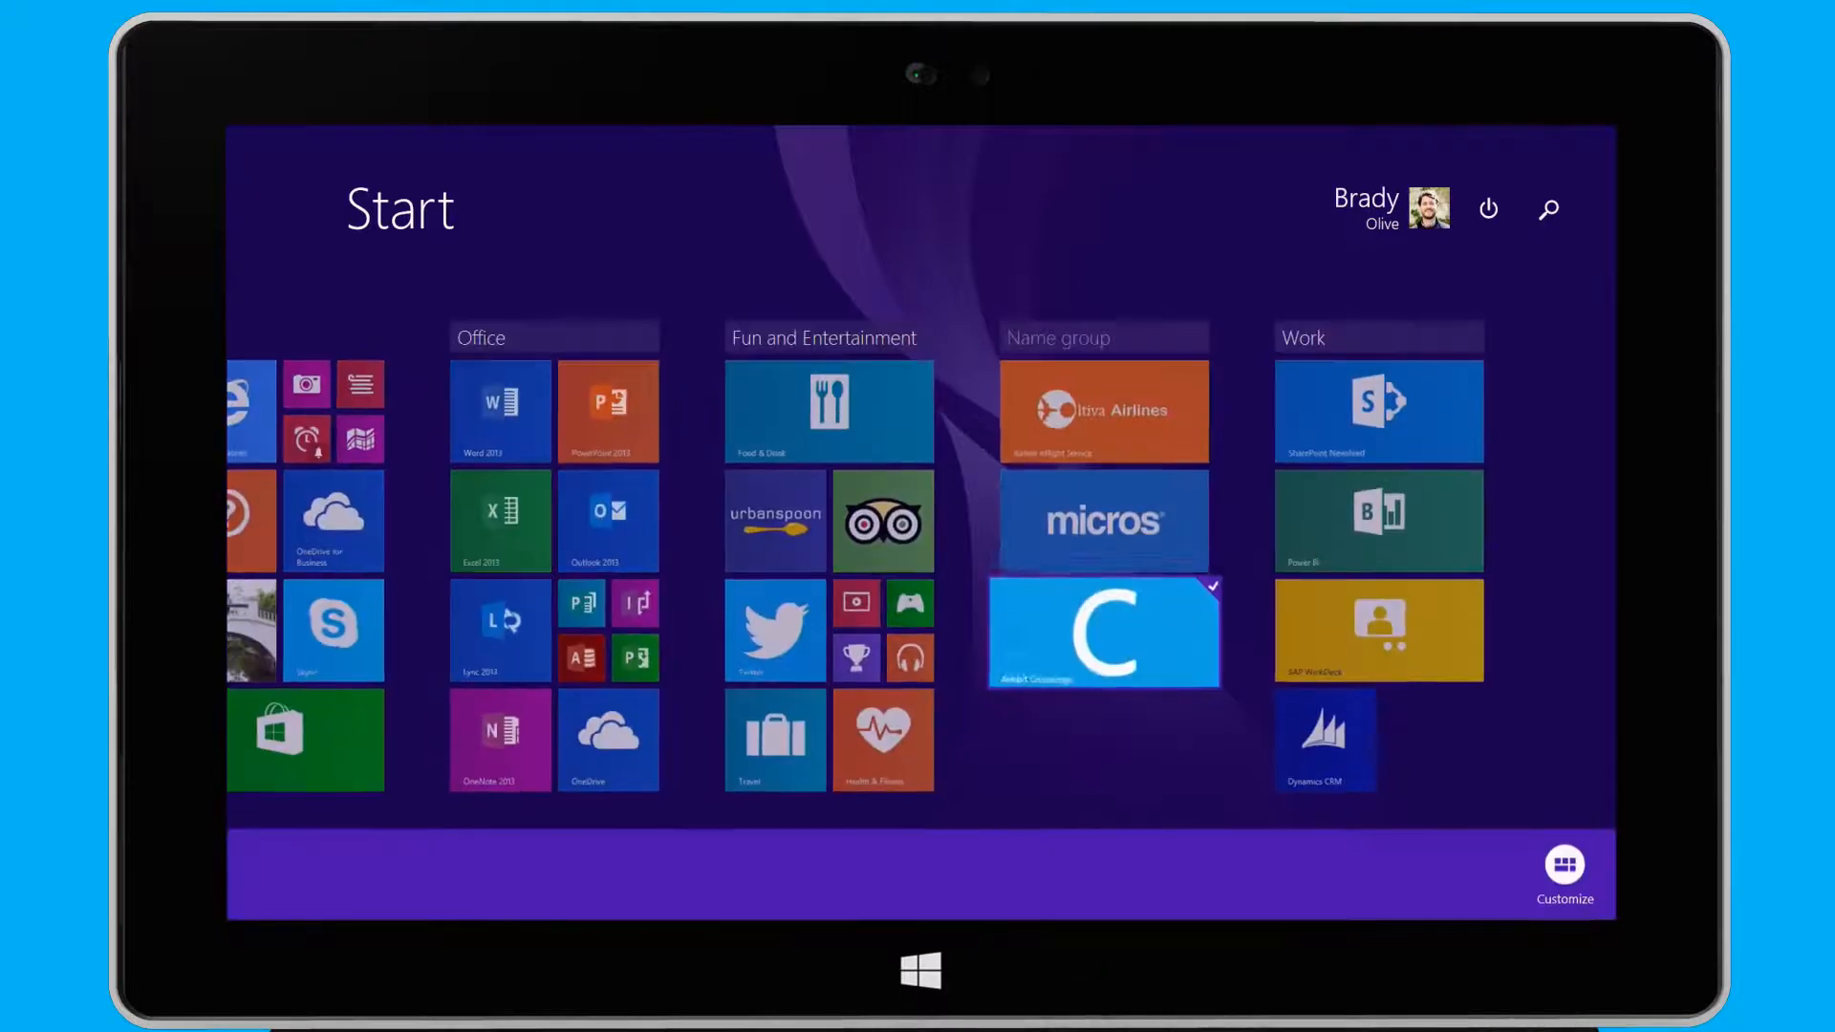
{"action": "left_click", "coordinate": [1101, 337]}
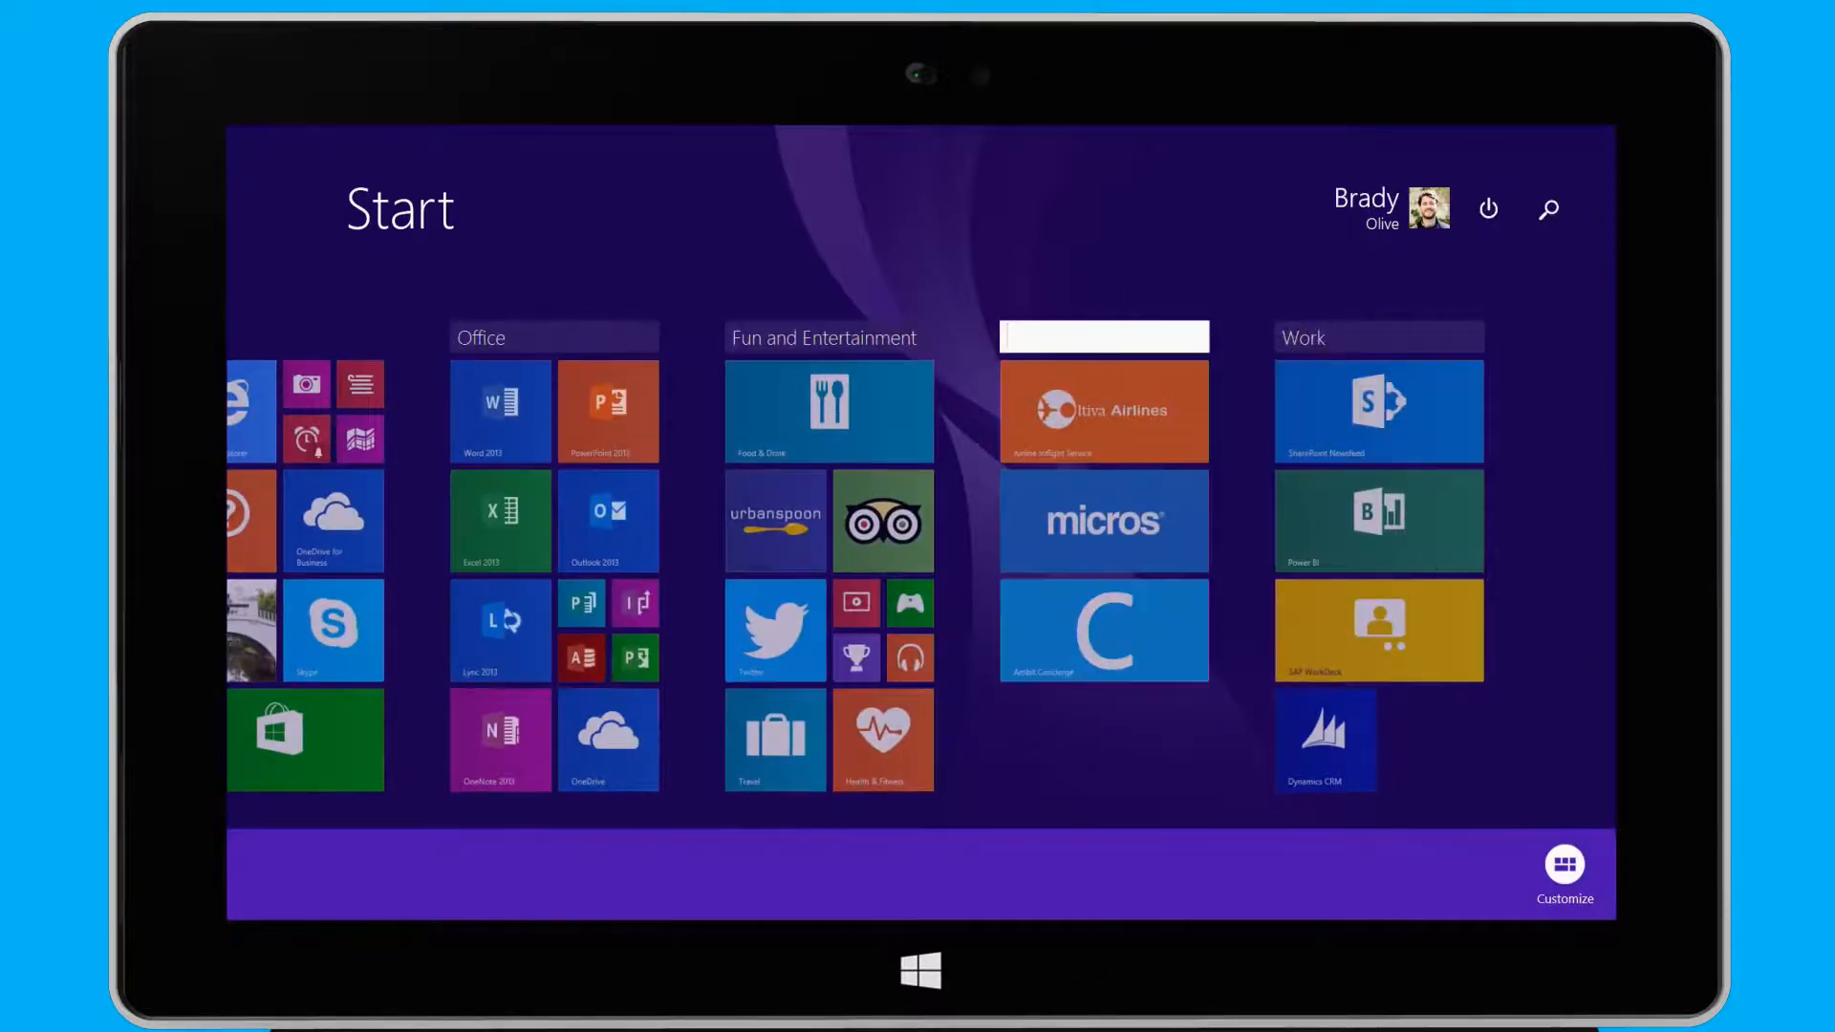
{"action": "type", "text": "Business"}
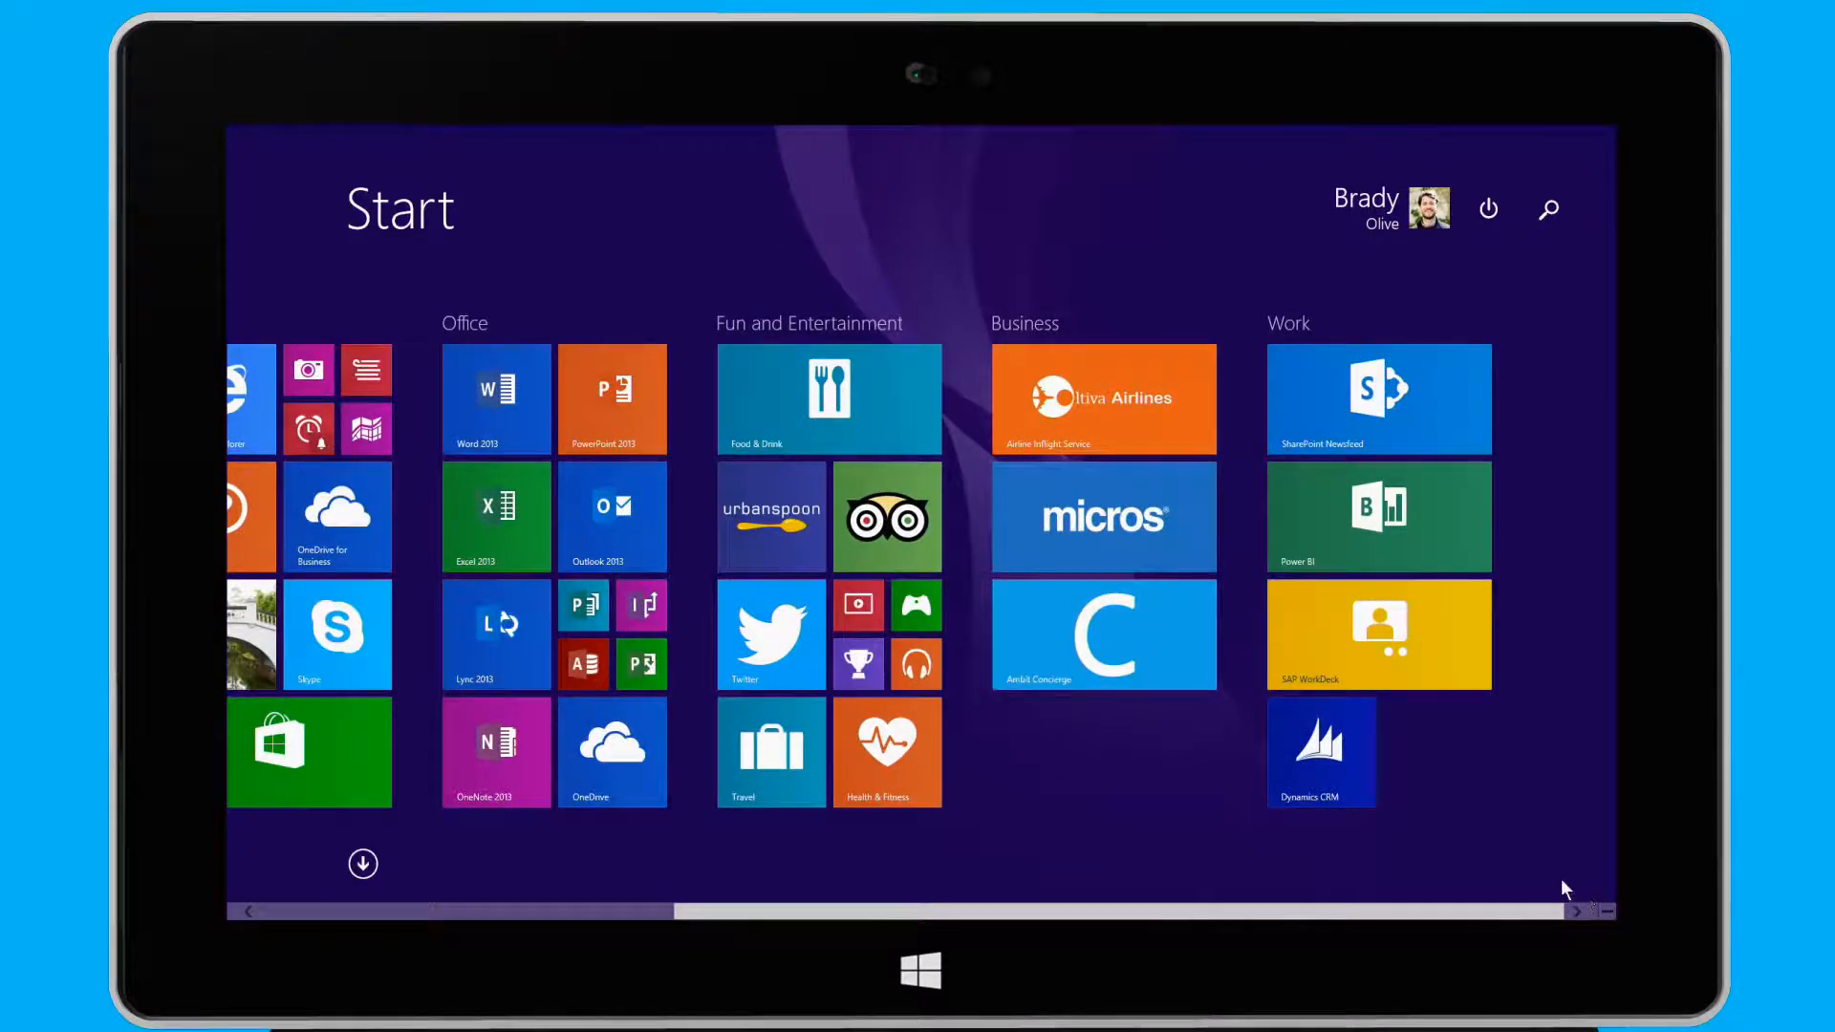
Place the Business group between Office and Fun and Entertainment
{"action": "left_click", "coordinate": [1103, 633]}
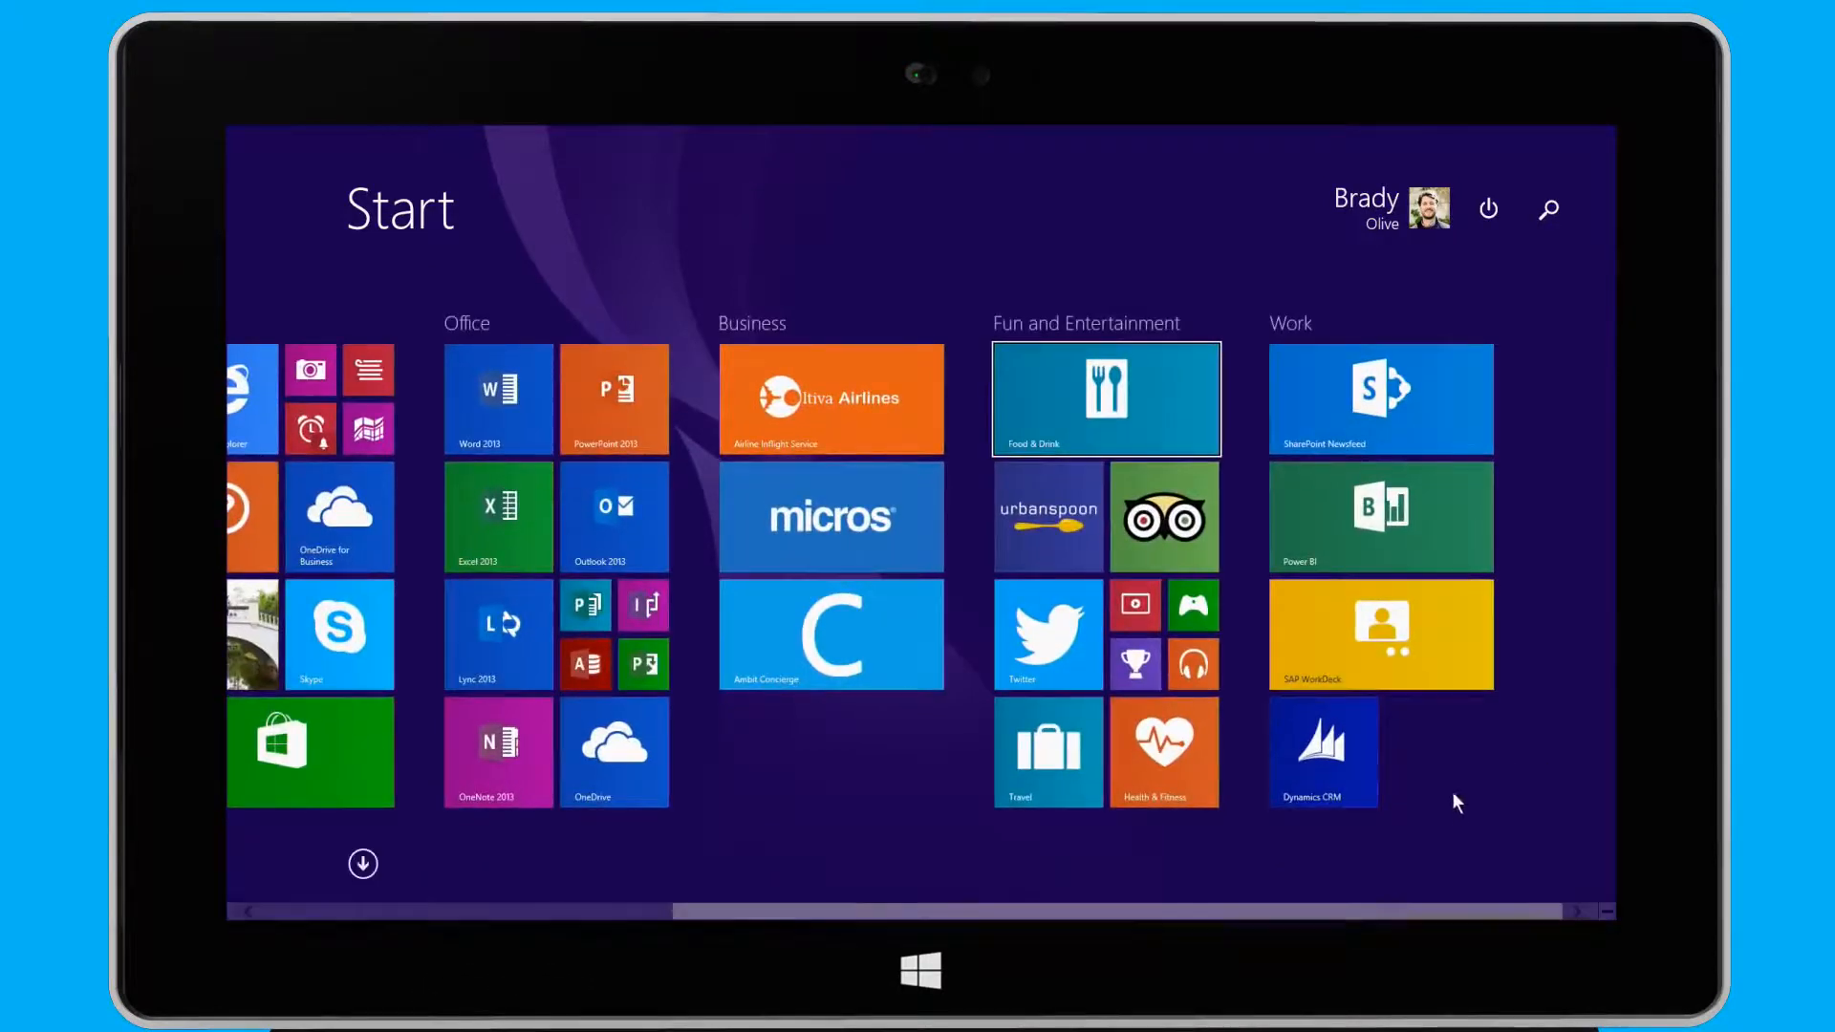
Resize the SAP WorkDock tile in the Work group from wide to small
{"action": "right_click", "coordinate": [1380, 632]}
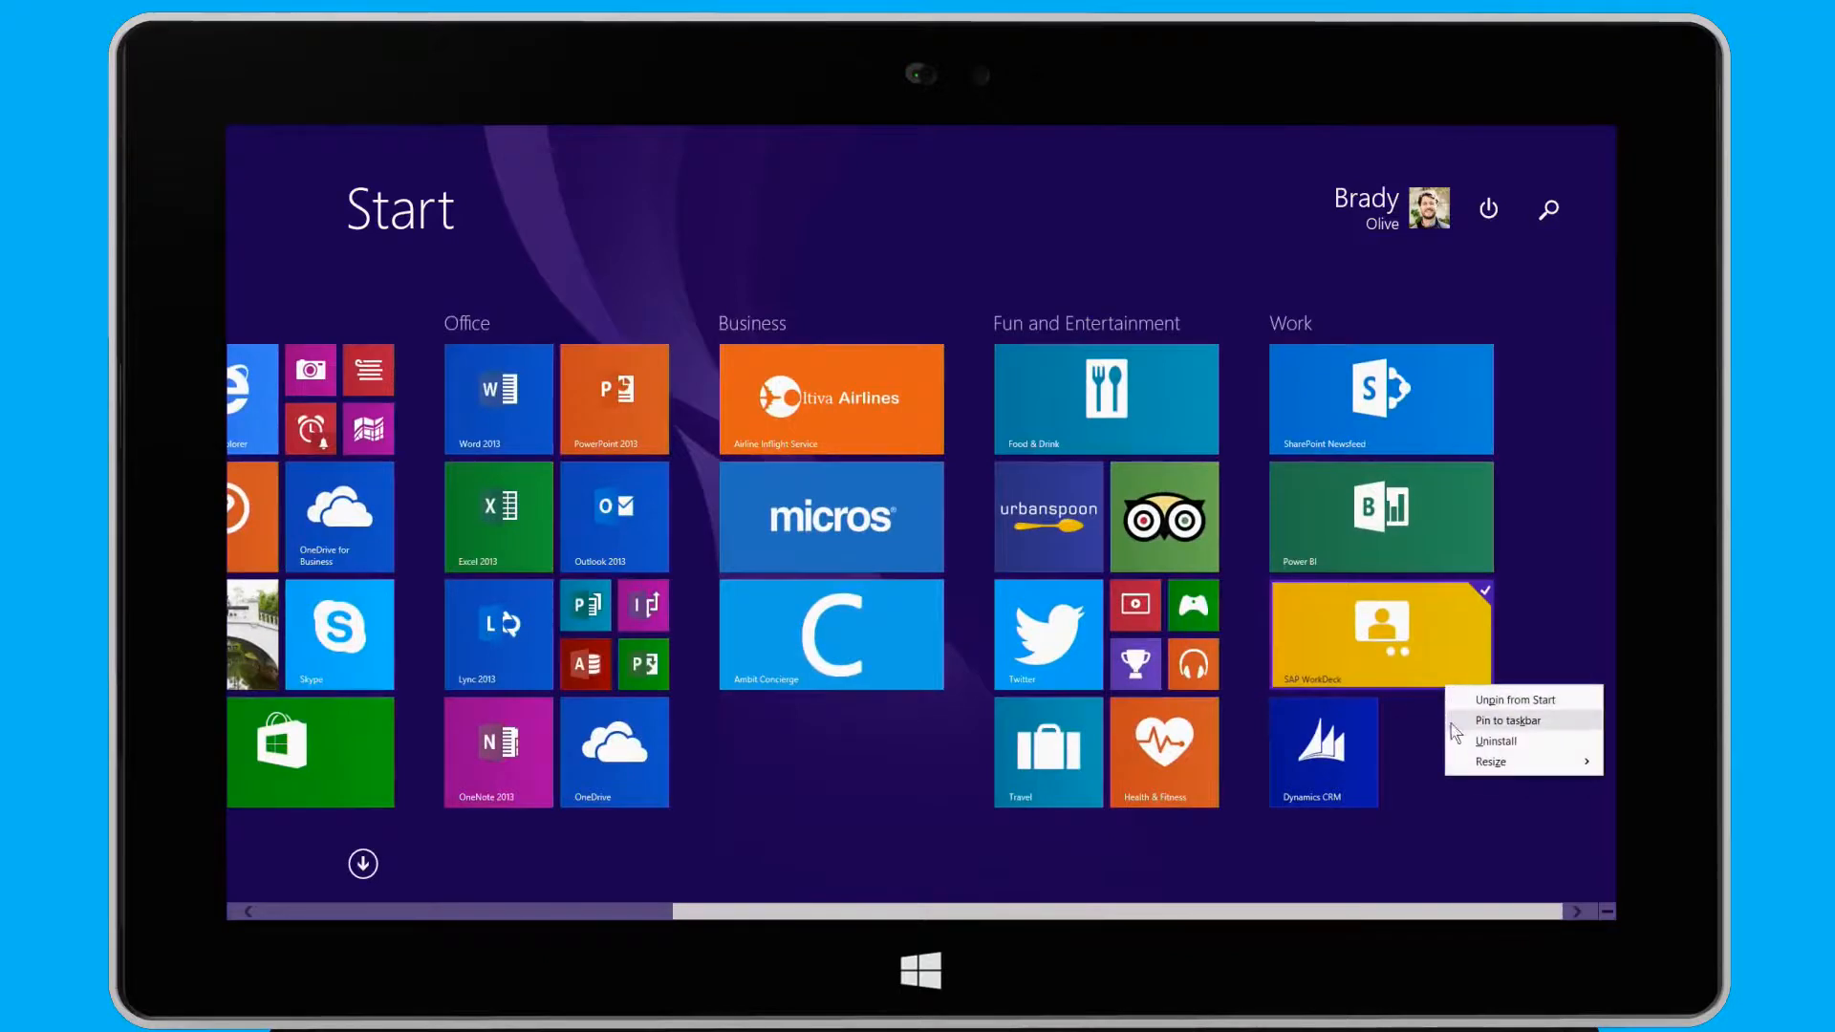
{"action": "left_click", "coordinate": [1491, 761]}
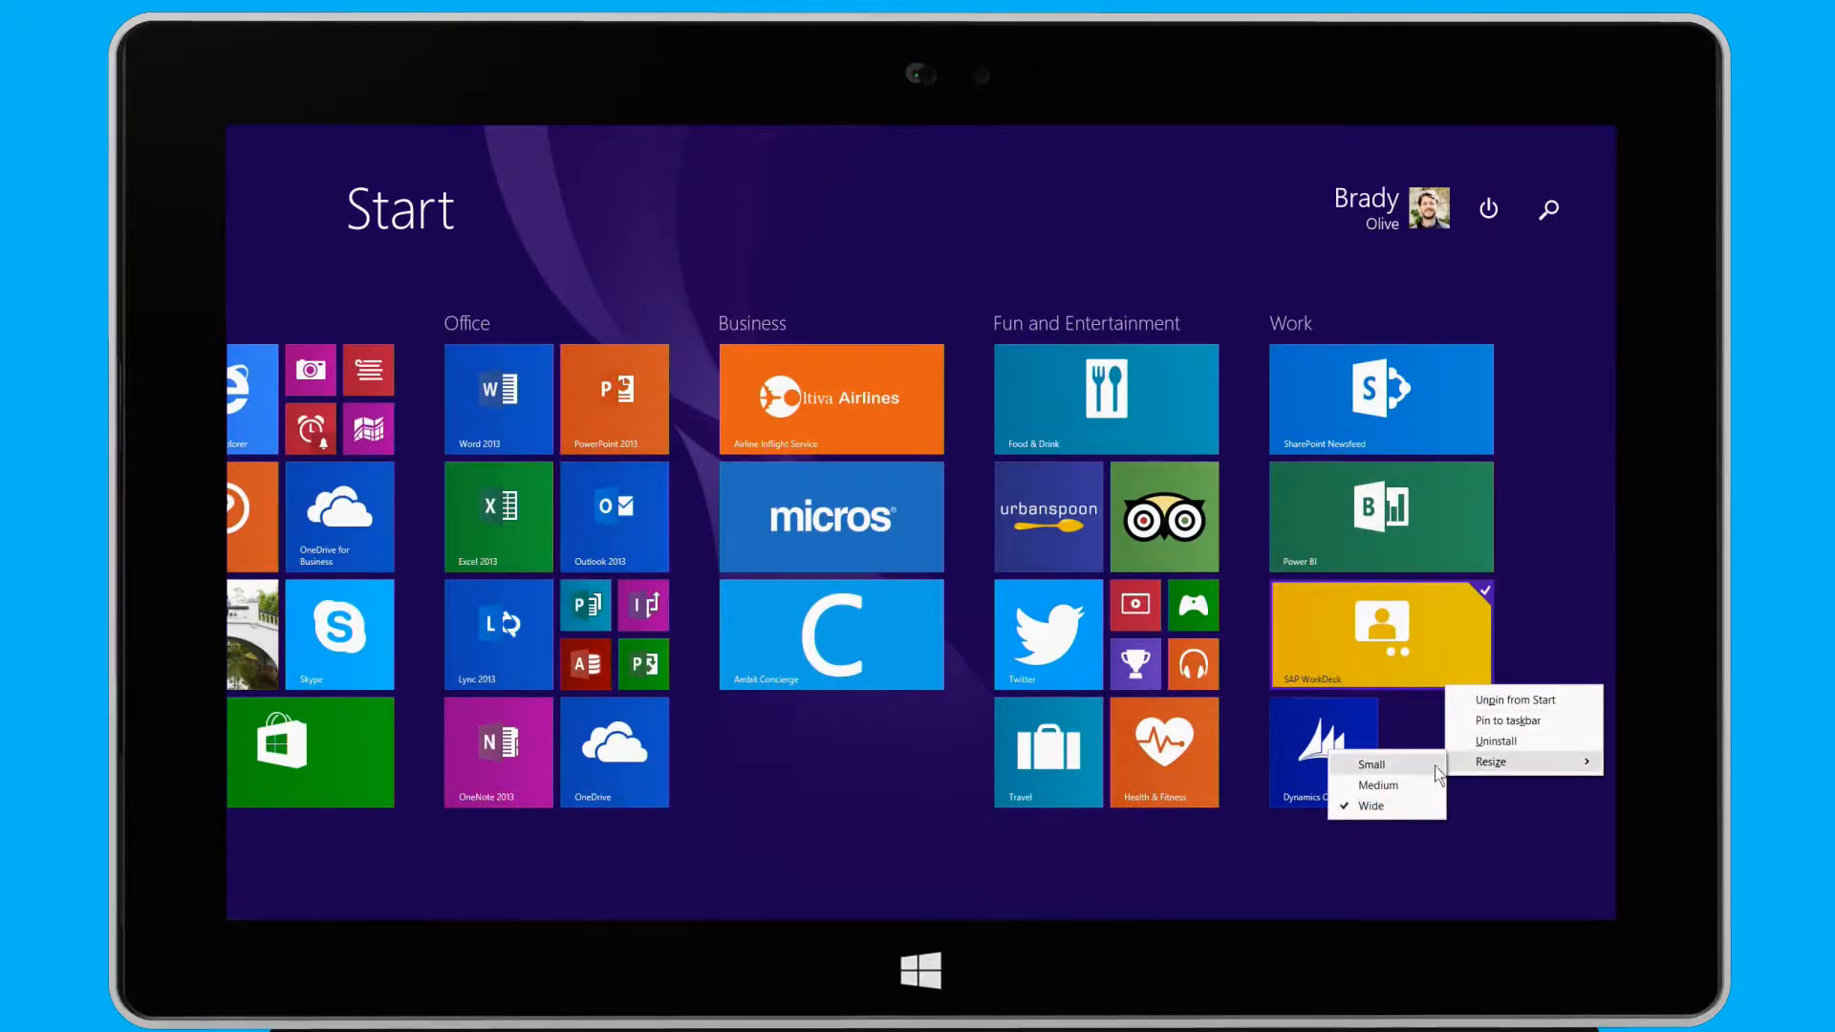
{"action": "left_click", "coordinate": [1371, 765]}
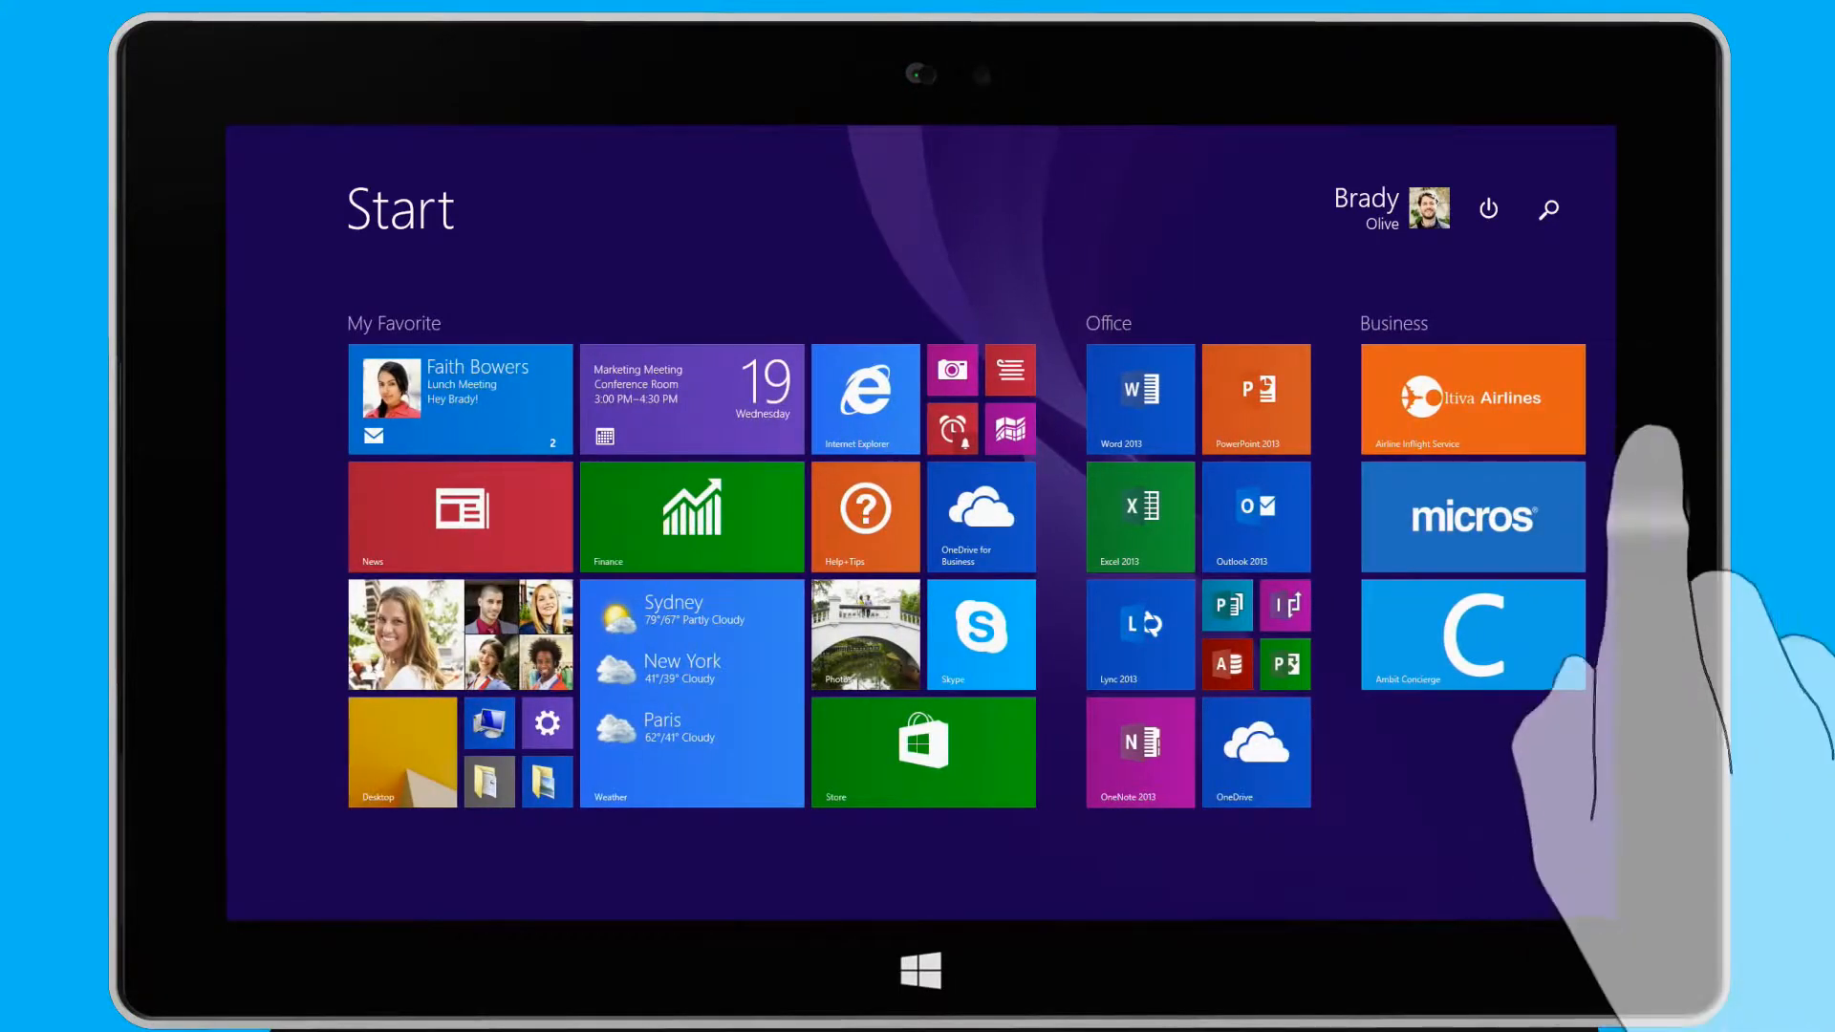
Reveal the charms and open the Start screen's Personalize pane via Settings
{"action": "left_click_drag", "start_coordinate": [1732, 468], "coordinate": [1567, 469]}
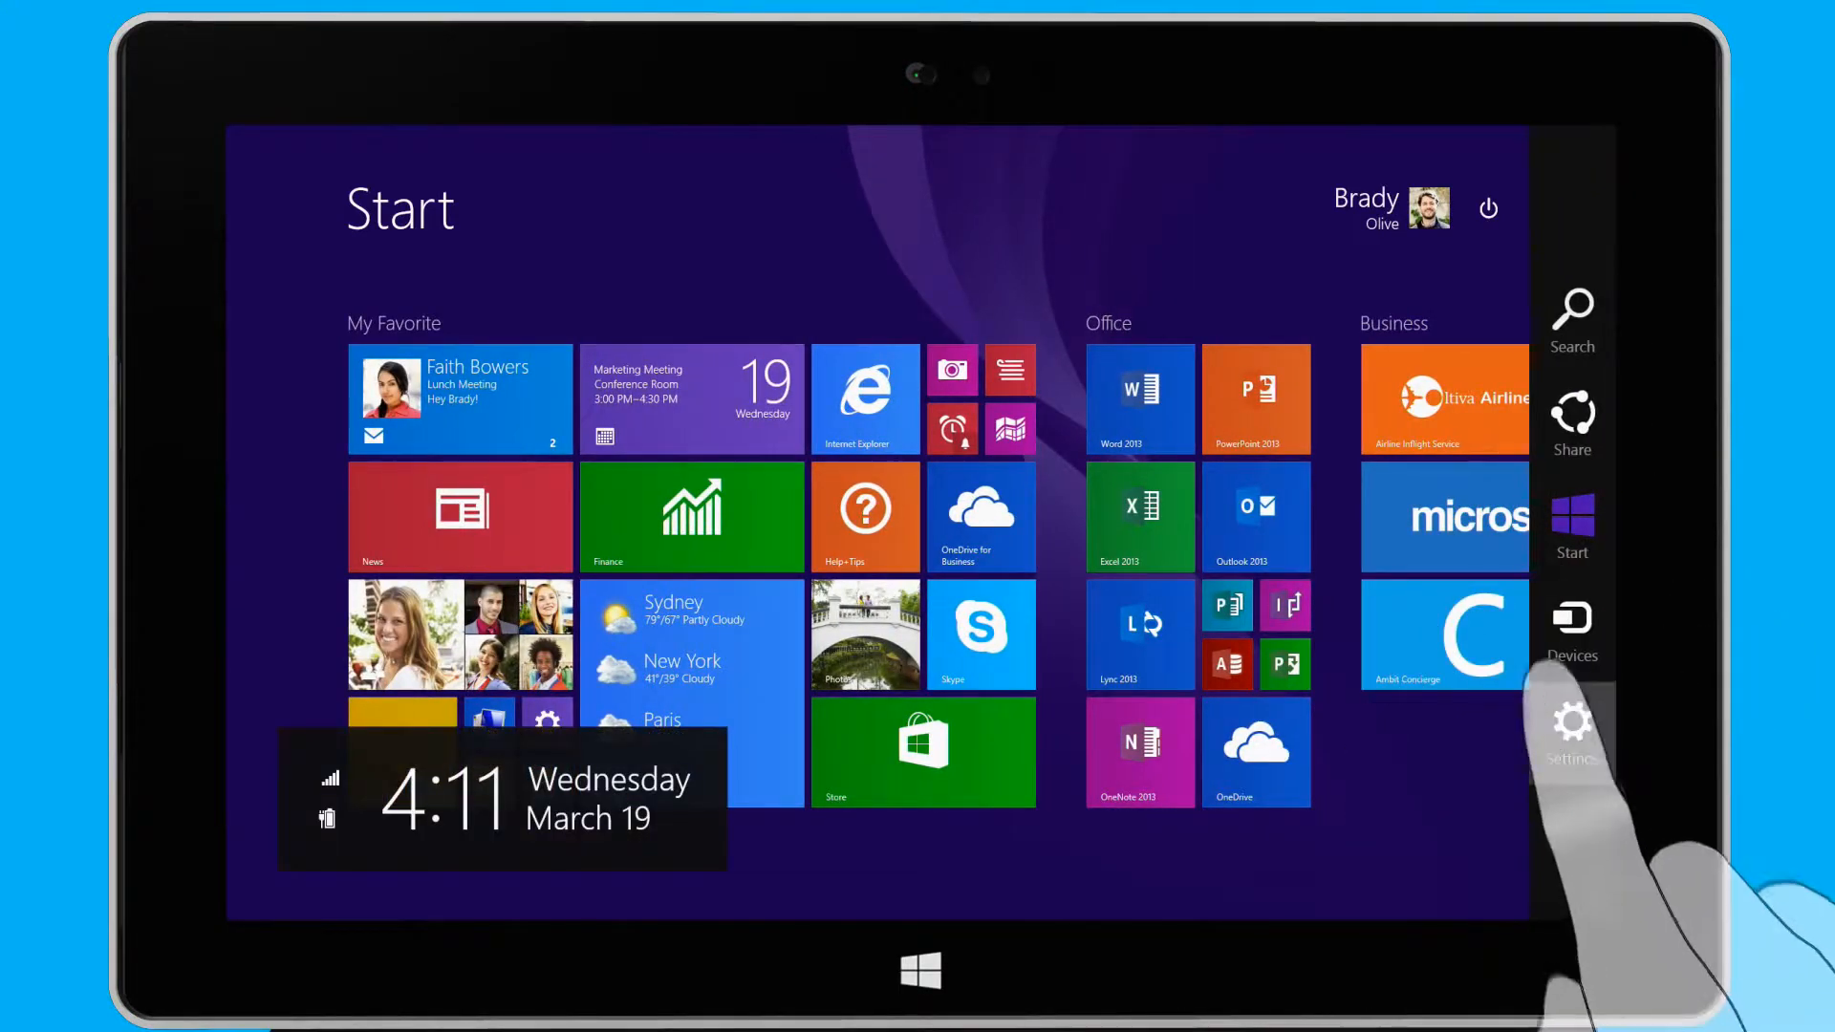
{"action": "left_click", "coordinate": [1571, 723]}
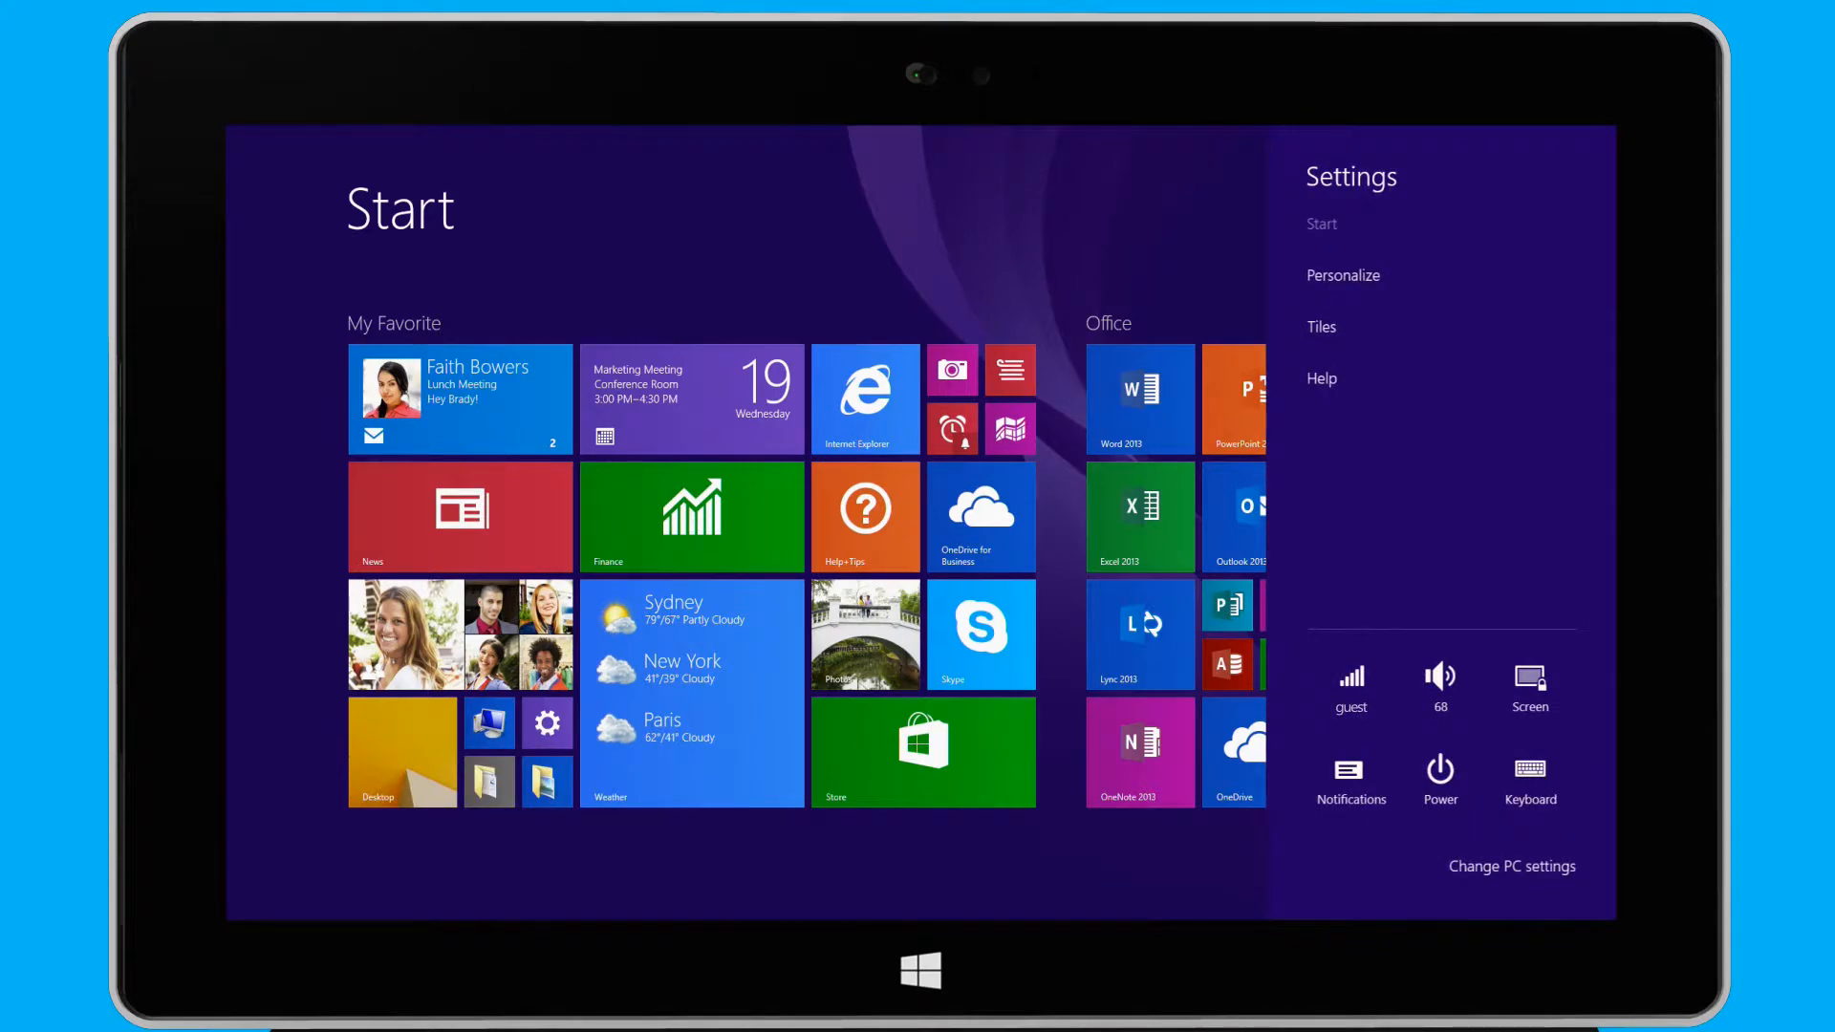
{"action": "left_click", "coordinate": [1342, 276]}
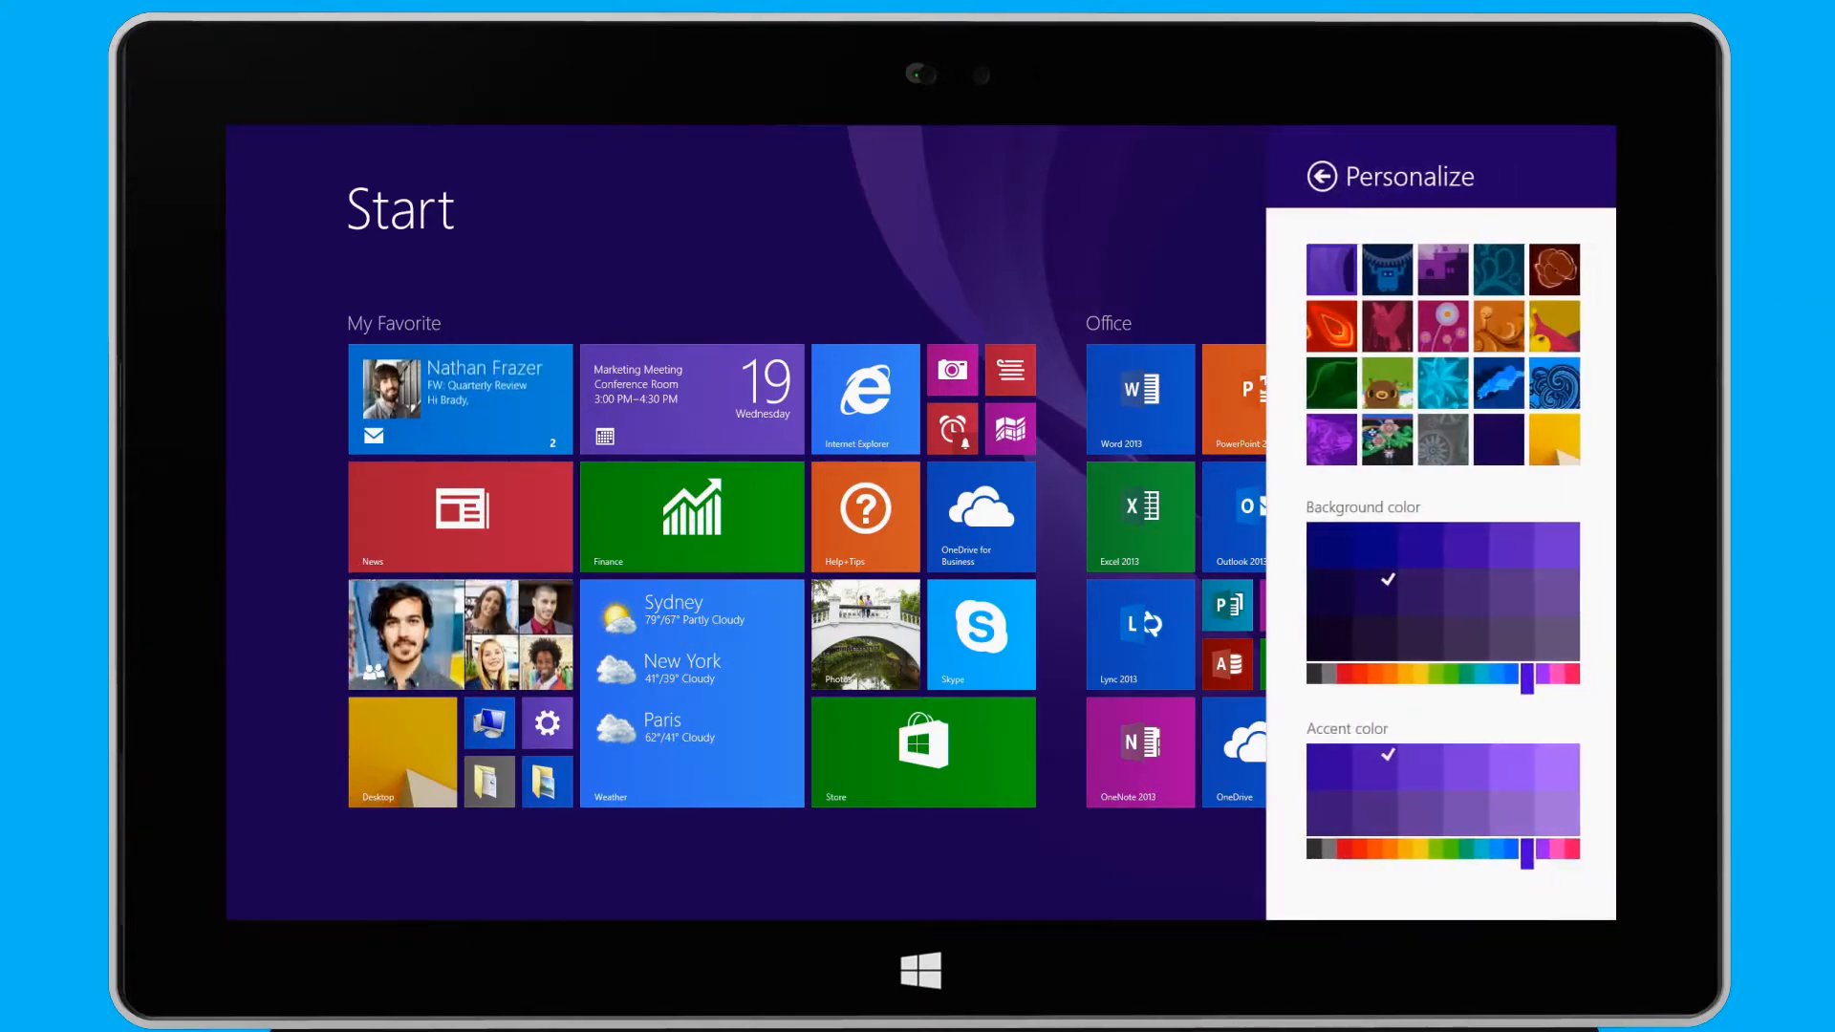